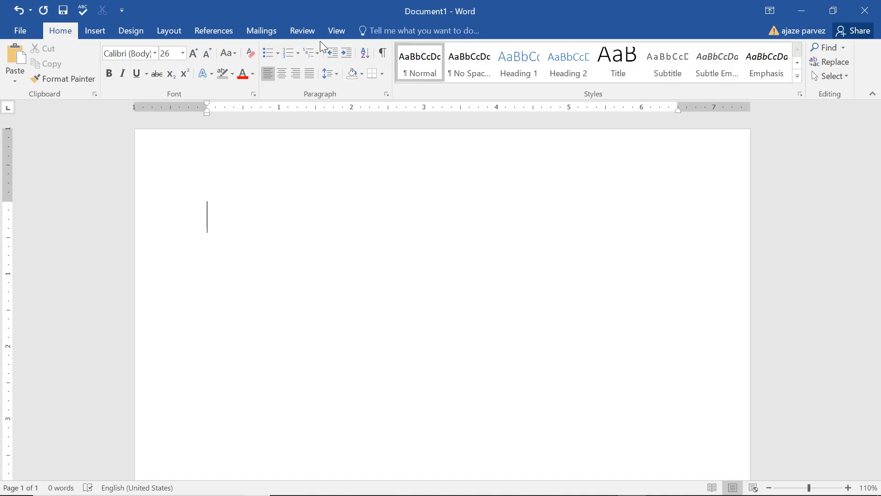
Write the line 'We are learning WORD' on the blank page.
right_click(323, 54)
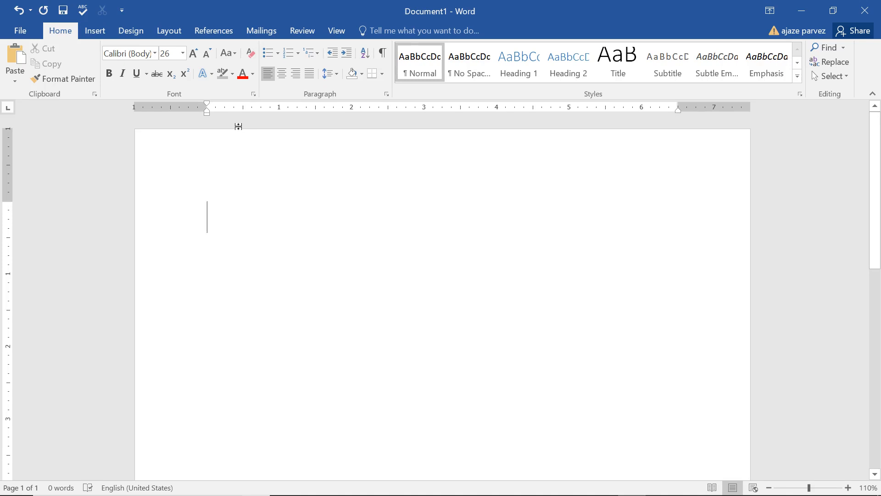
mouse_move(261, 31)
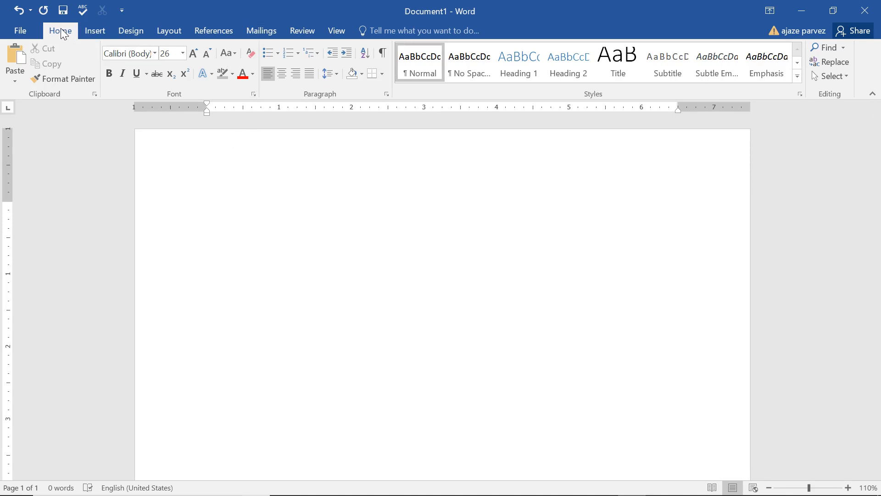
click(206, 217)
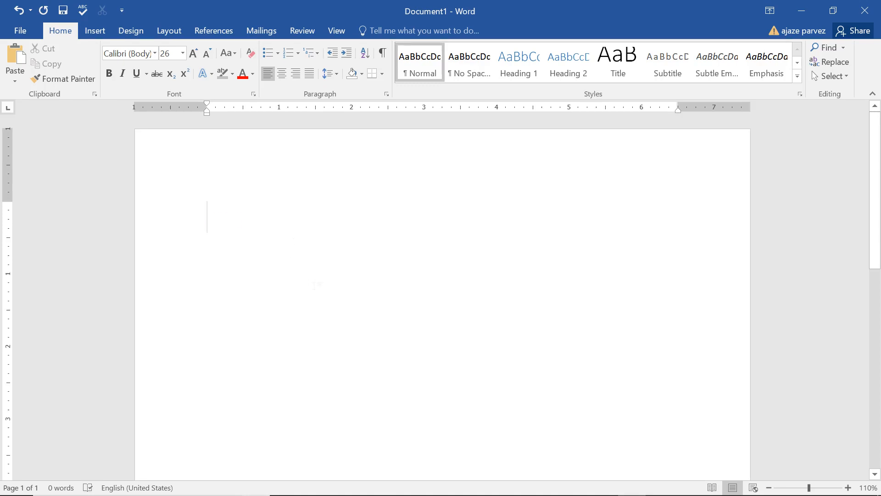
text(We are)
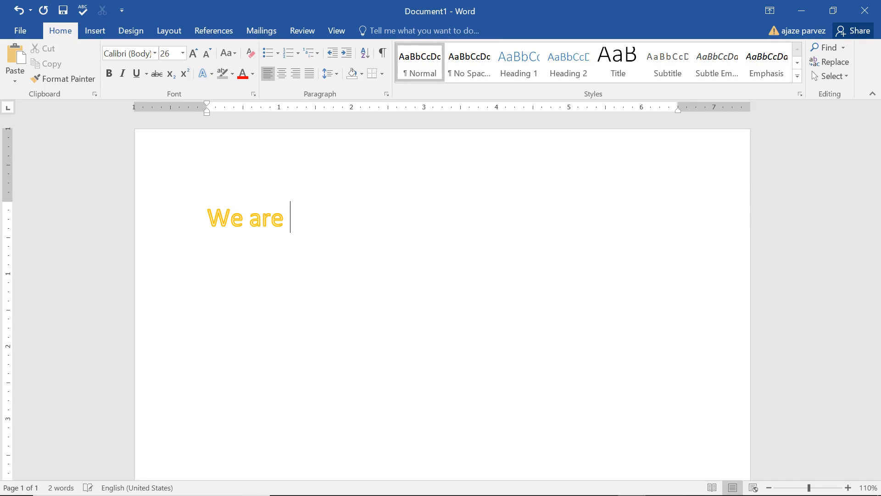
text(;)
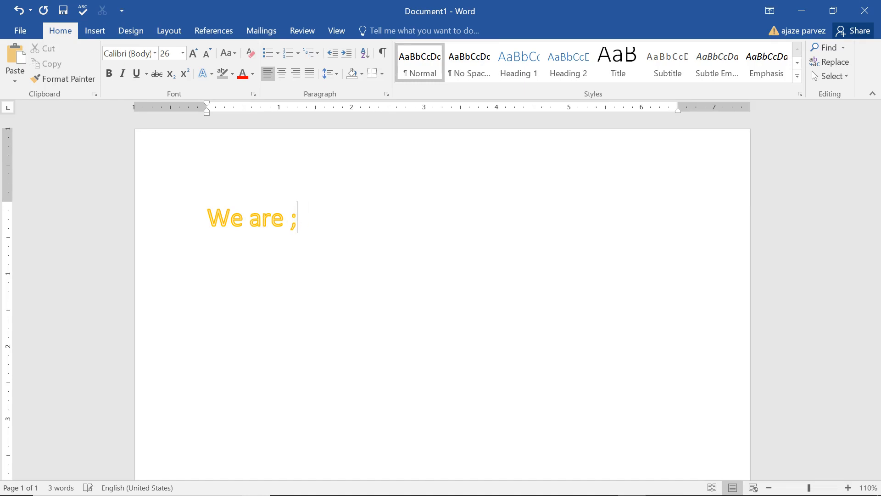
text(lea)
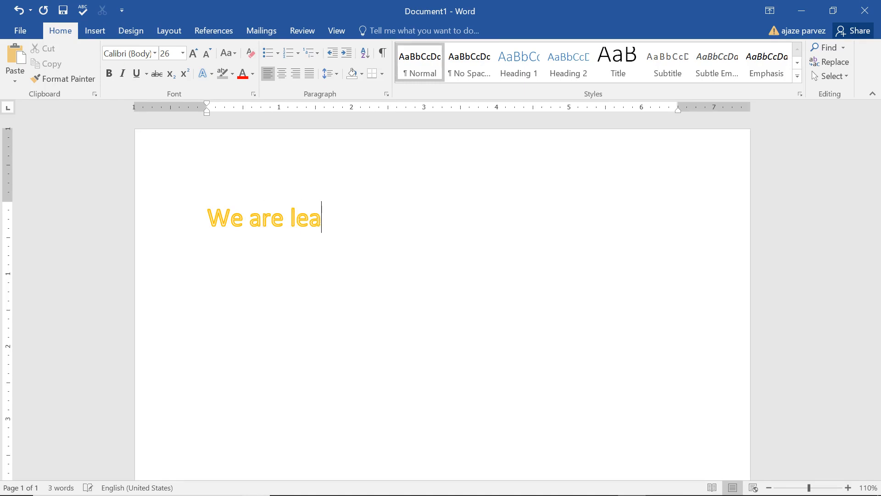
text(rning)
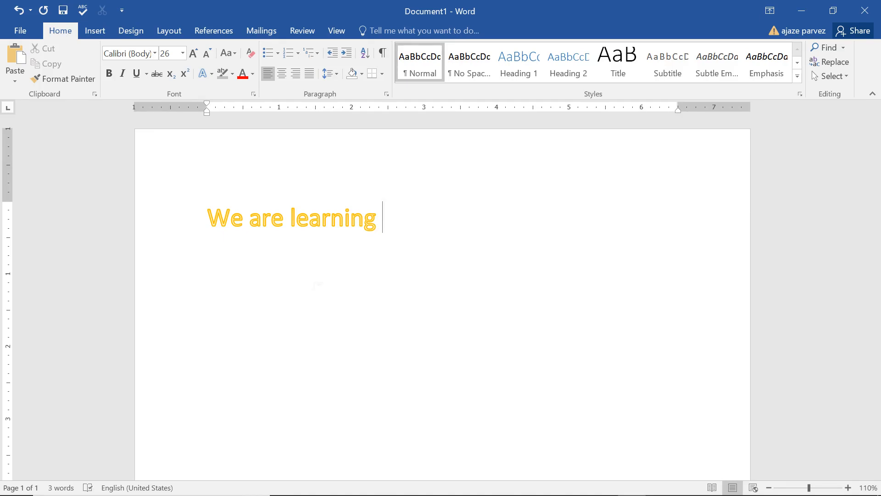
text(WORD)
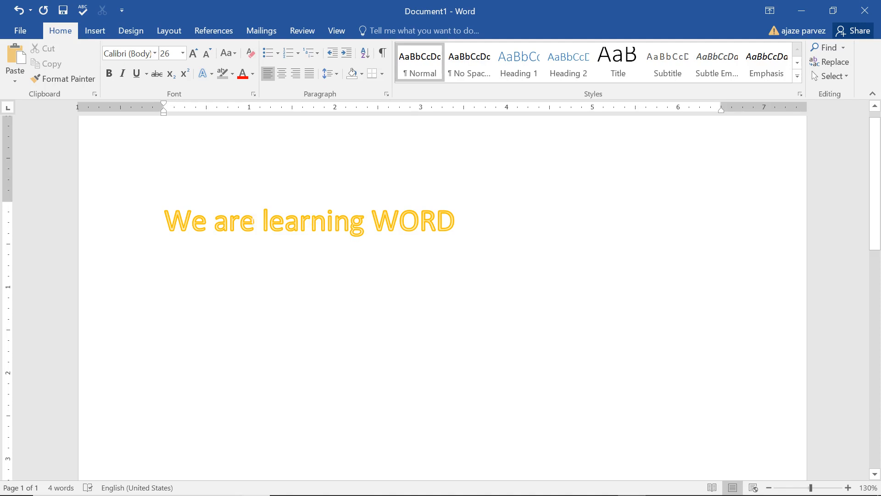
Place the insertion point inside the word 'learning'.
click(455, 221)
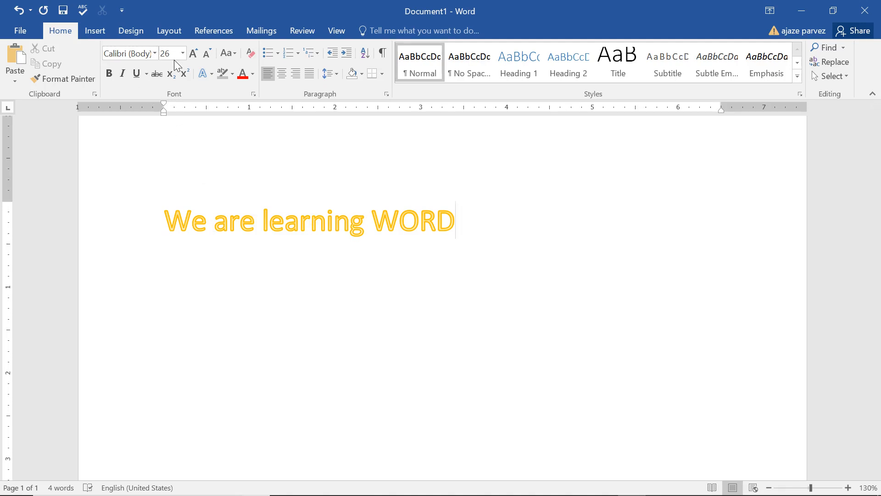
mouse_move(169, 54)
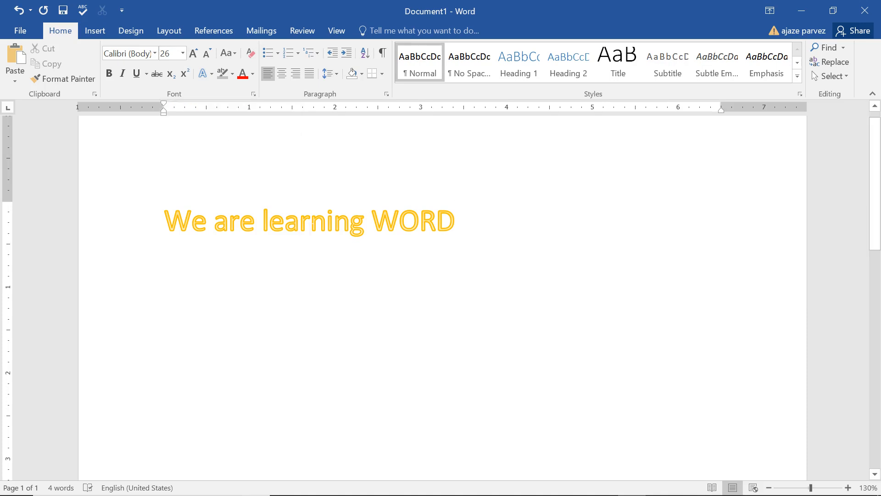
click(299, 220)
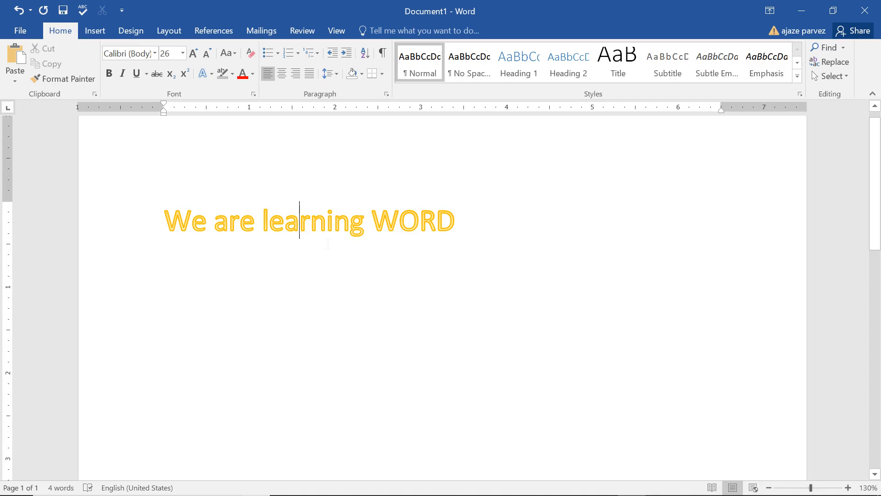
click(204, 73)
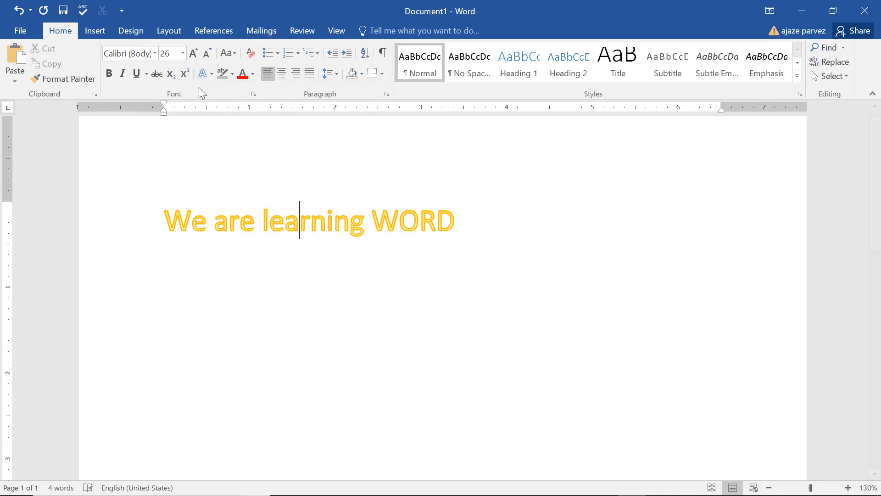
mouse_move(202, 74)
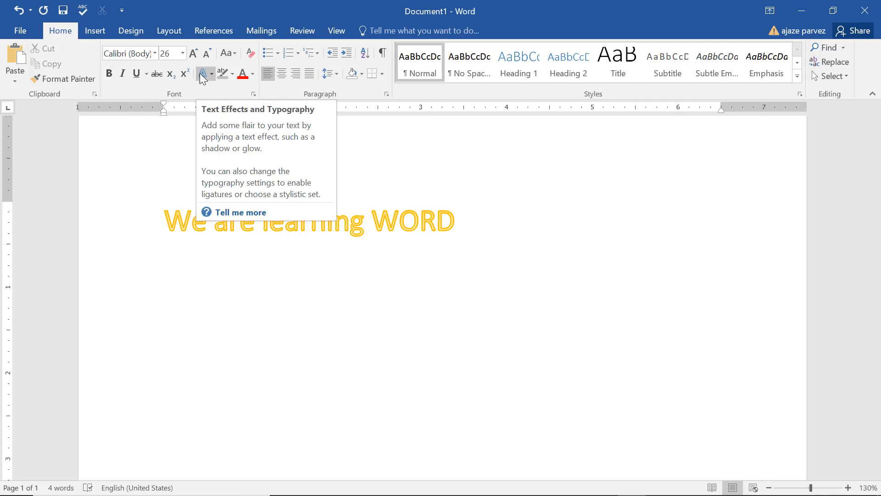
Give 'learning' a blue outline text effect and 'WORD' an orange outline effect.
click(204, 74)
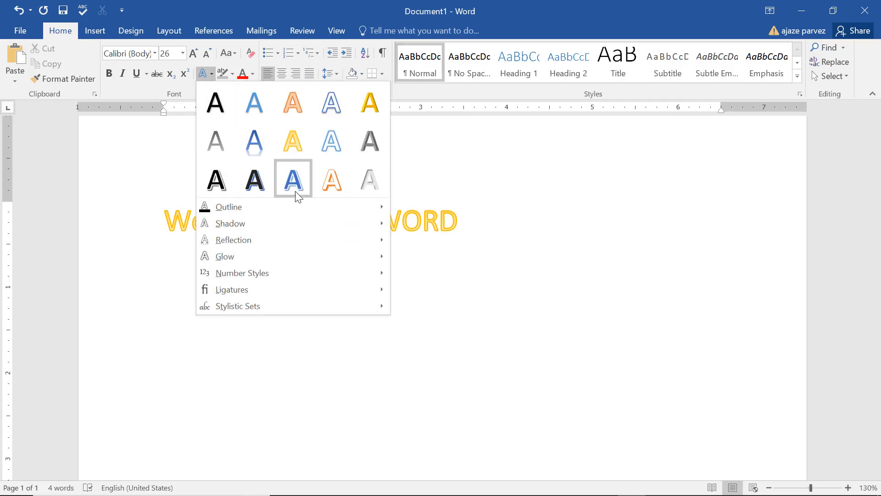
click(293, 179)
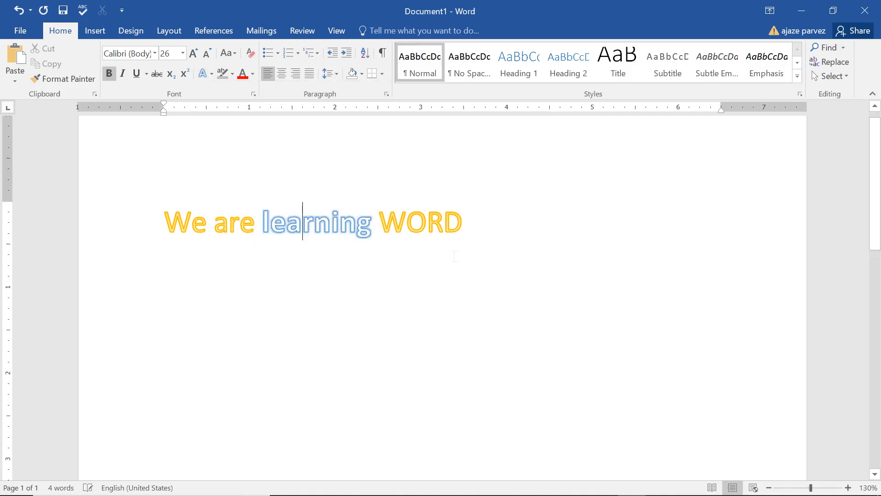
click(463, 222)
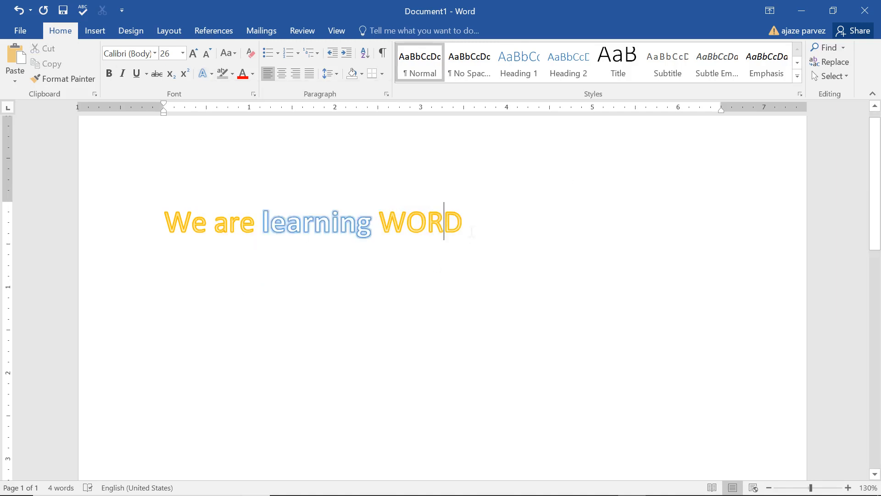
double_click(421, 221)
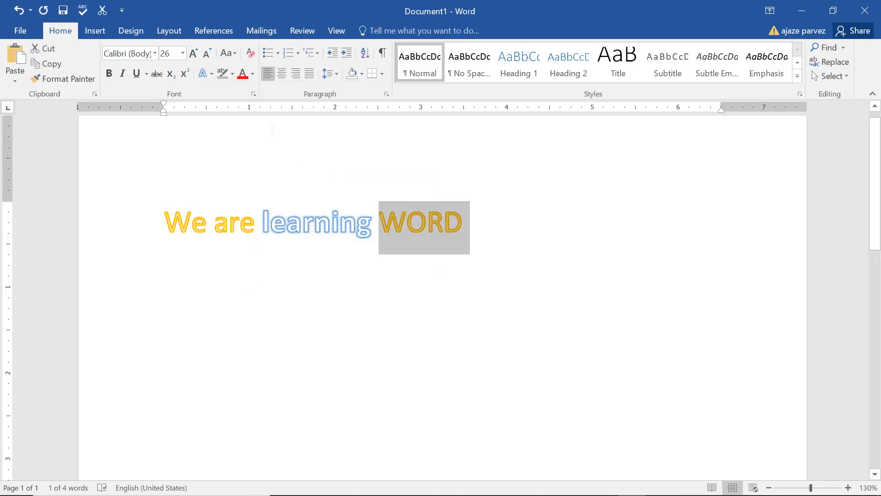
click(202, 74)
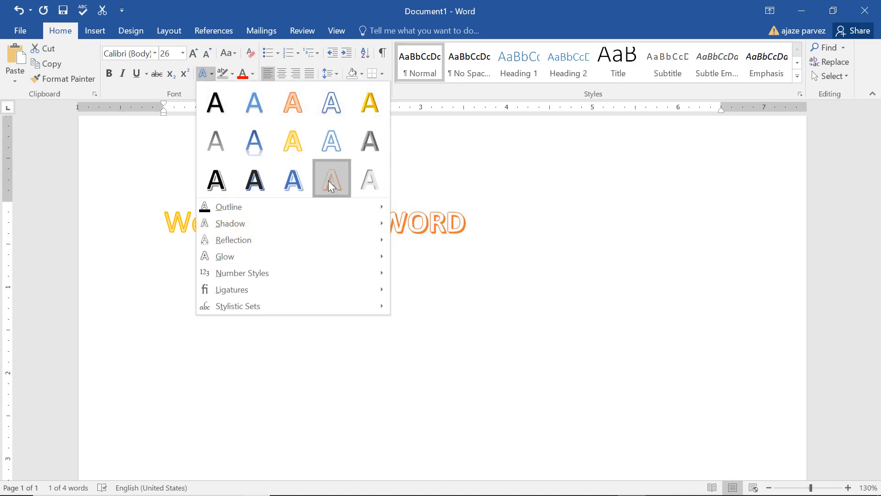
click(332, 179)
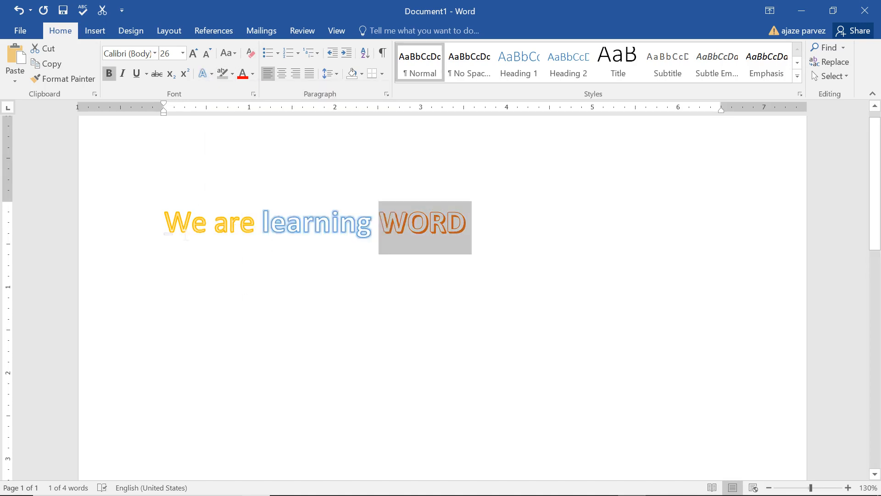
Give 'We' a grey outline effect with a yellow glow.
click(202, 73)
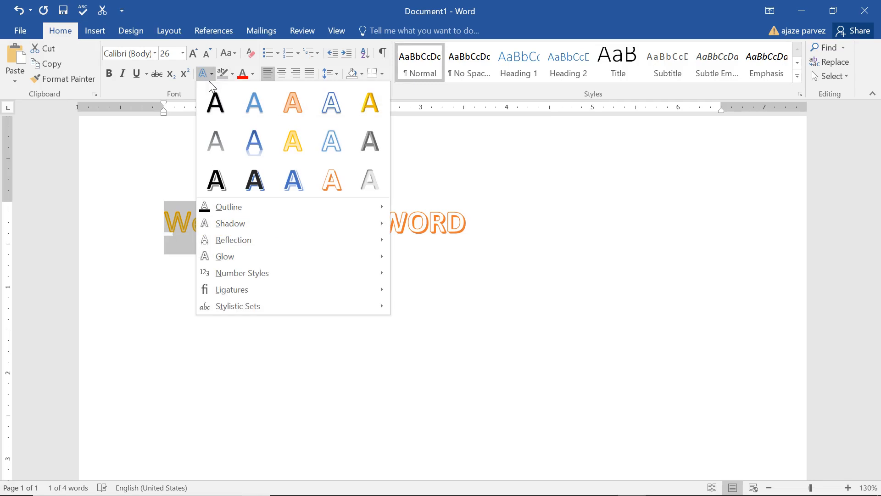
mouse_move(229, 207)
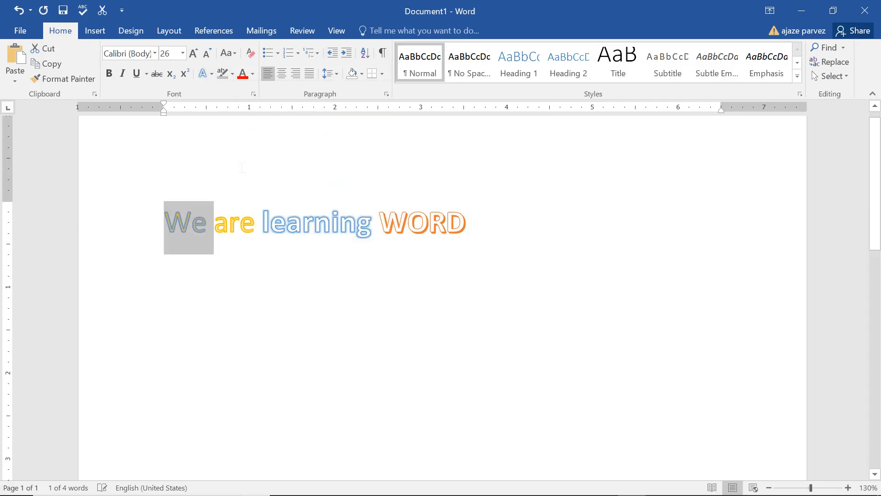
click(203, 74)
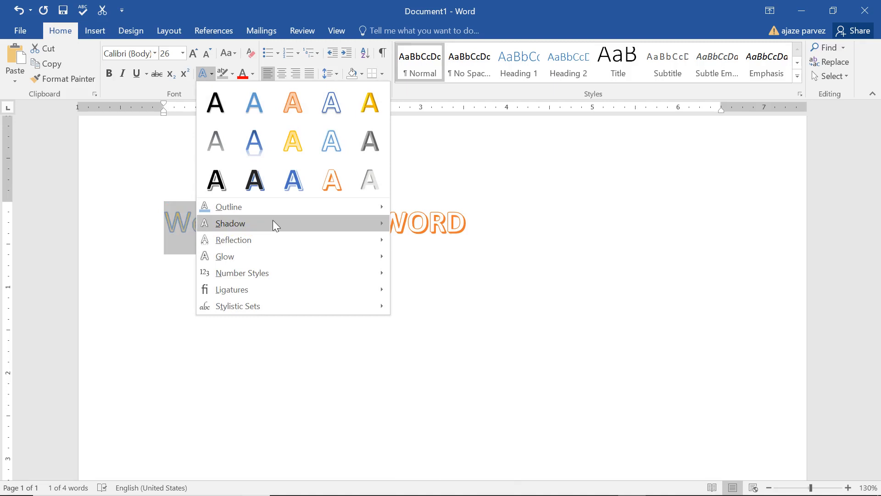
mouse_move(231, 223)
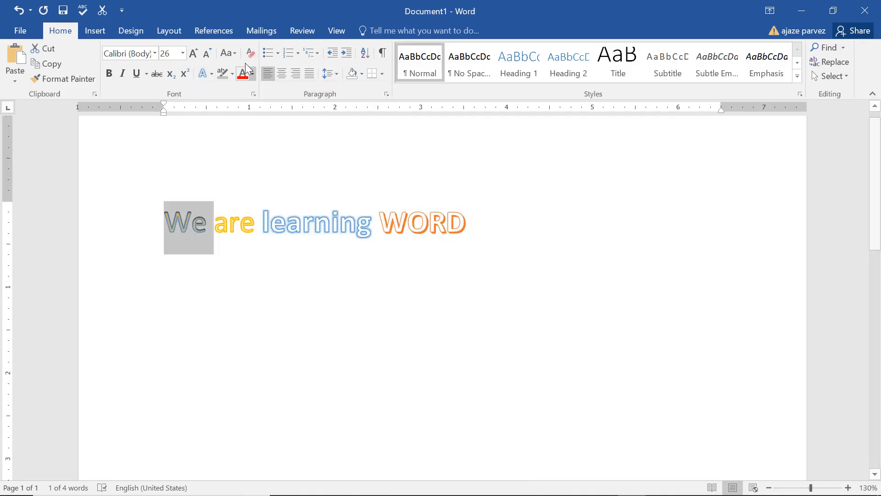
click(202, 73)
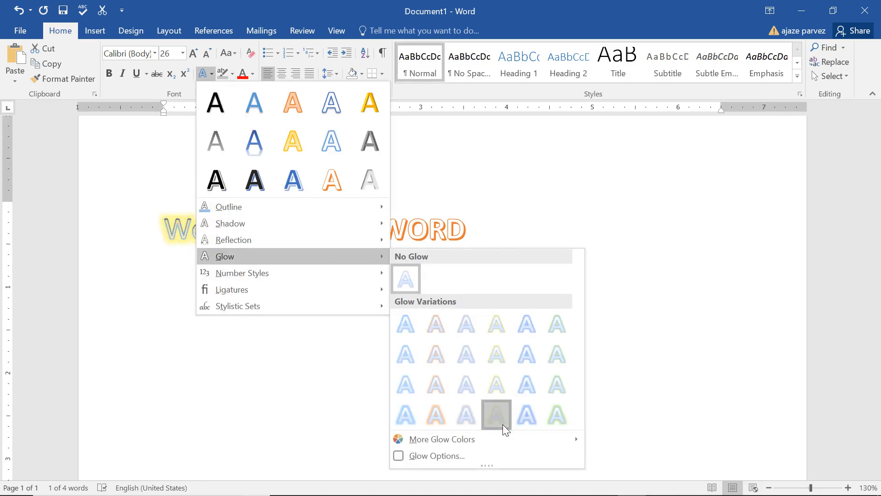
click(495, 415)
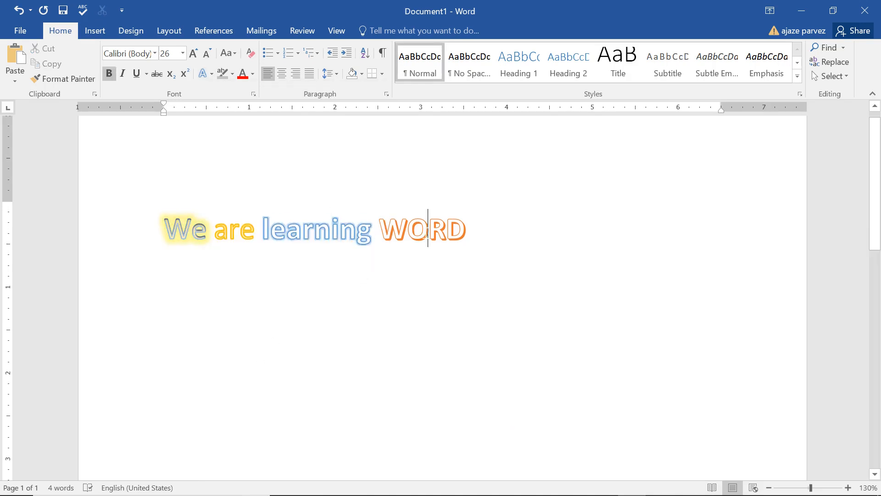
Browse the Text Effects gallery's Number Styles and Ligatures without applying anything.
click(203, 74)
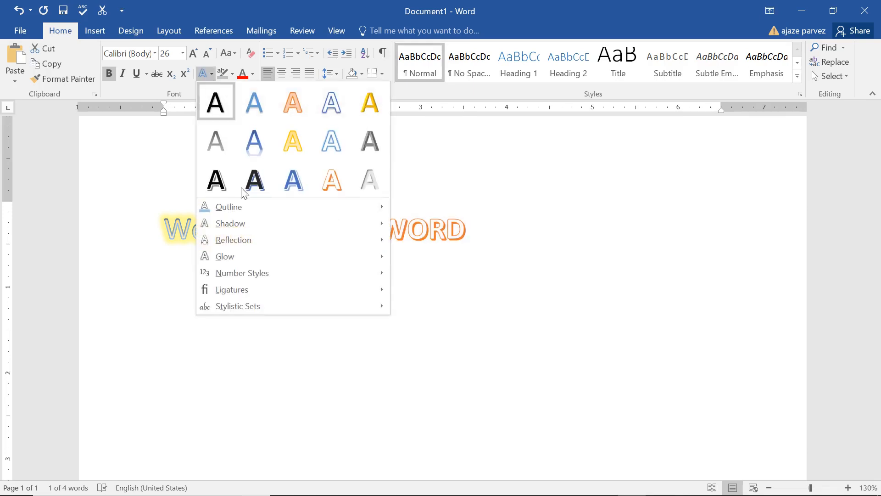
mouse_move(243, 272)
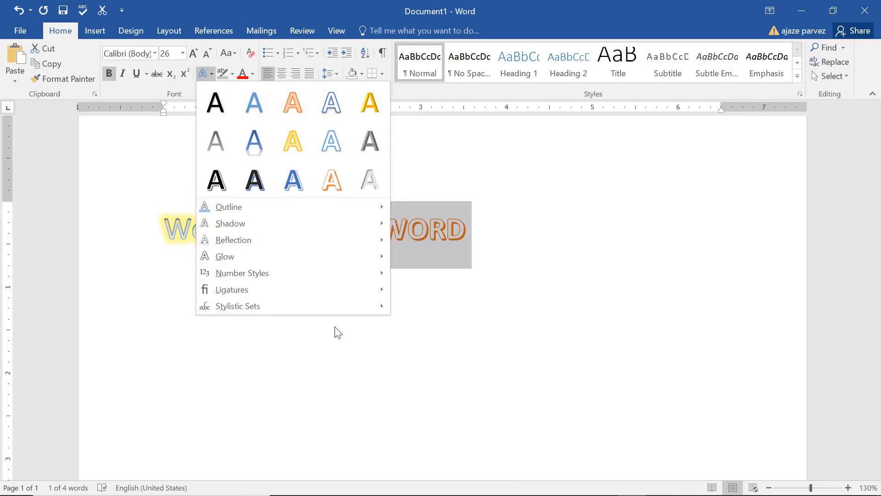
mouse_move(241, 273)
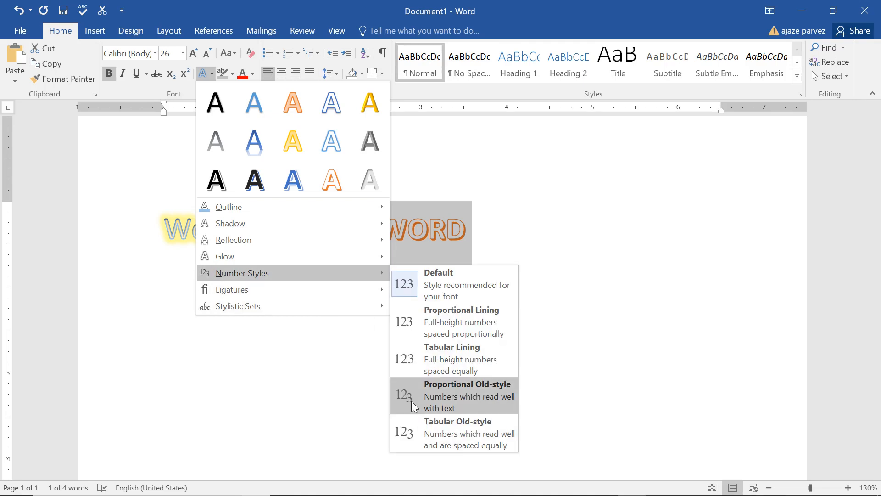
mouse_move(412, 404)
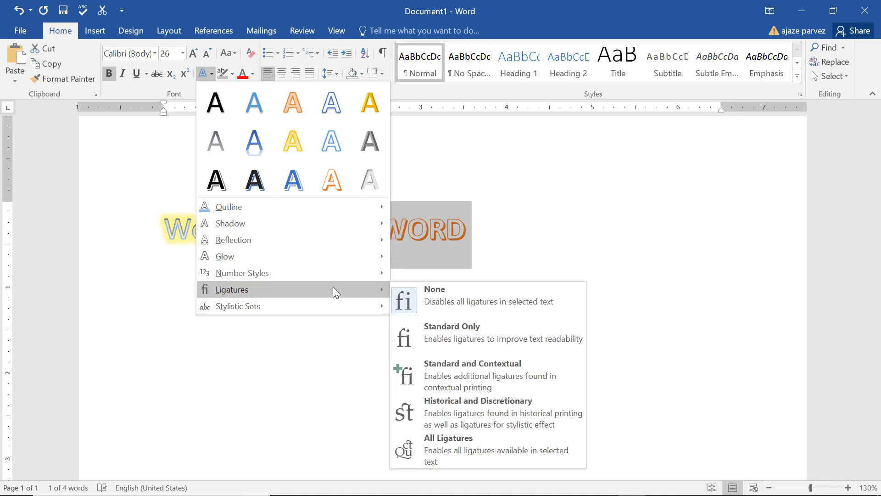
mouse_move(412, 378)
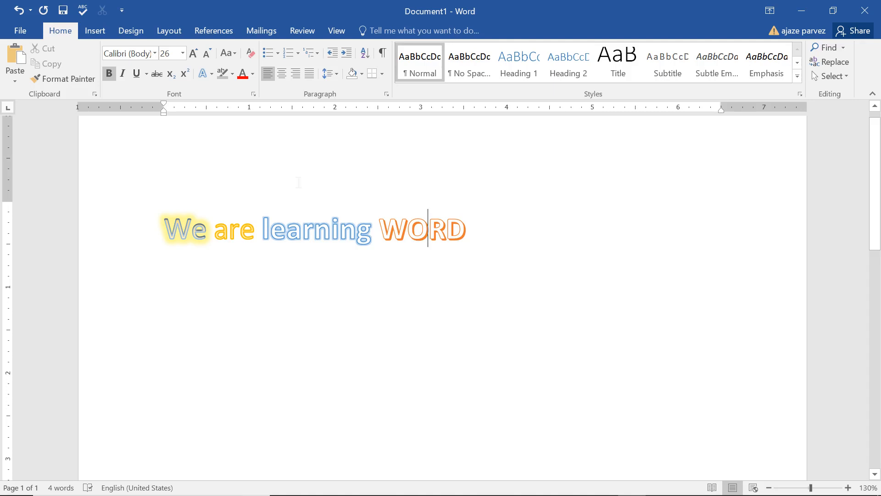
click(204, 74)
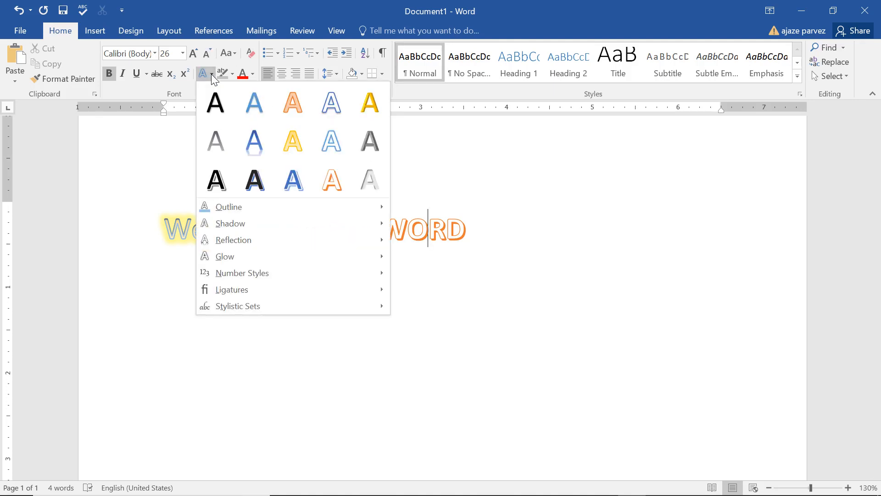
mouse_move(324, 240)
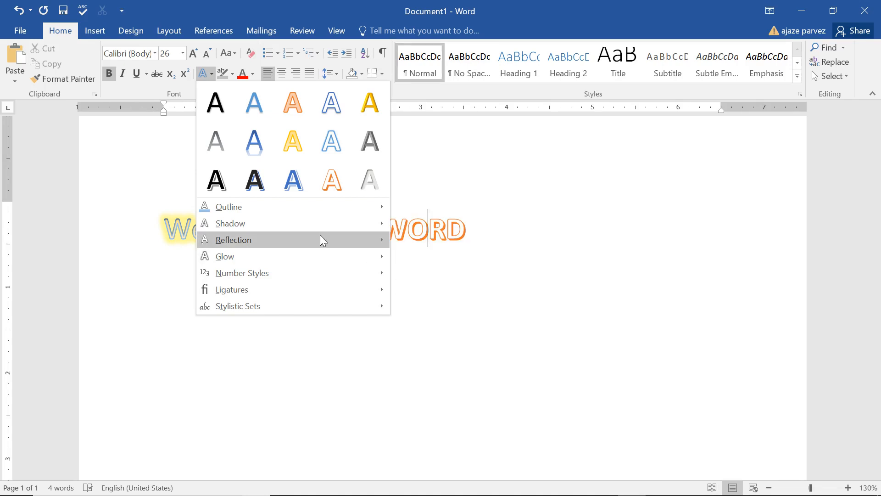
mouse_move(230, 223)
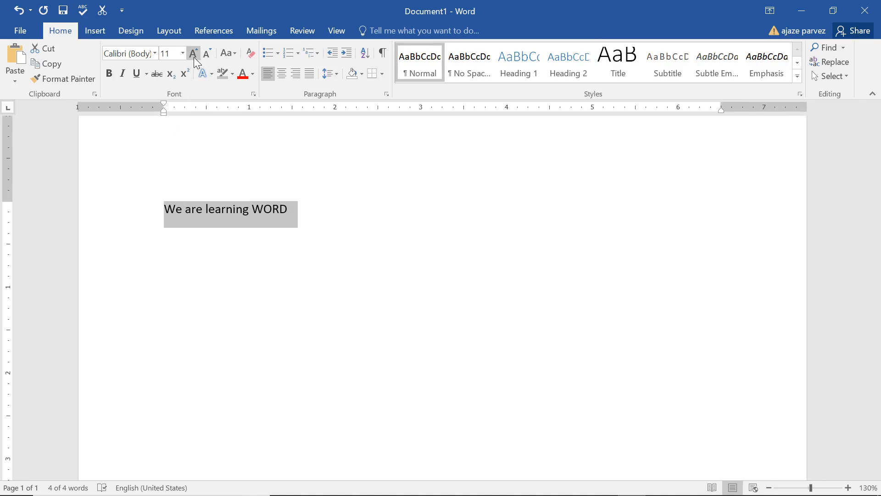
mouse_move(193, 53)
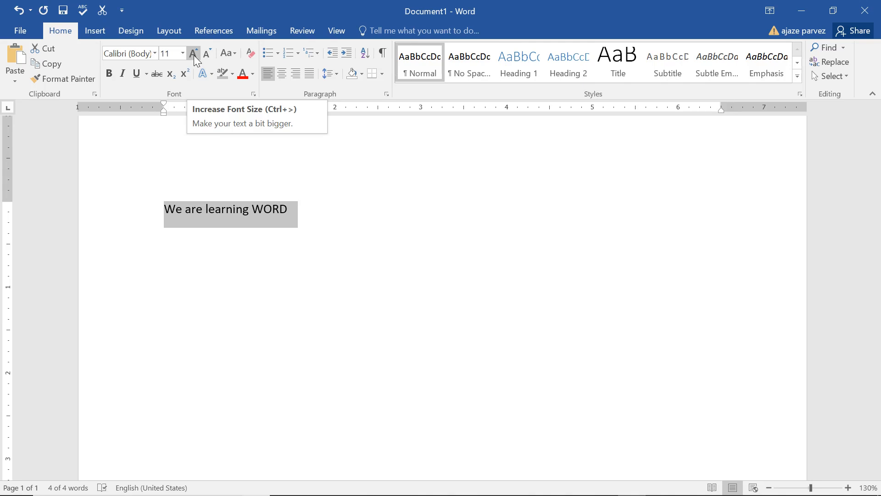
Grow and shrink the sentence's font until it settles at 22 pt.
click(192, 53)
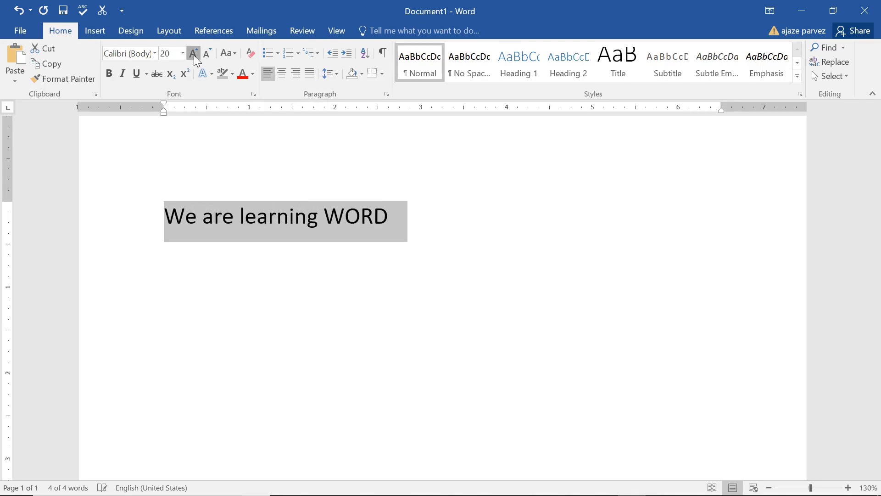
click(193, 53)
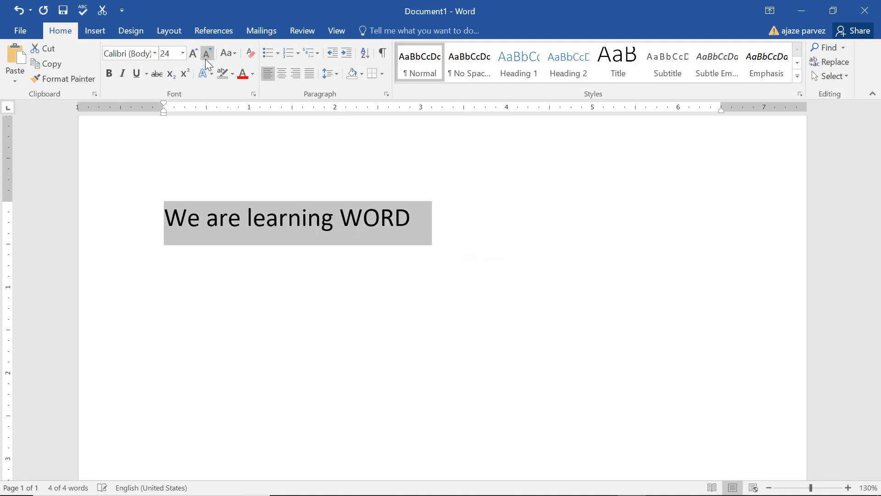
click(193, 54)
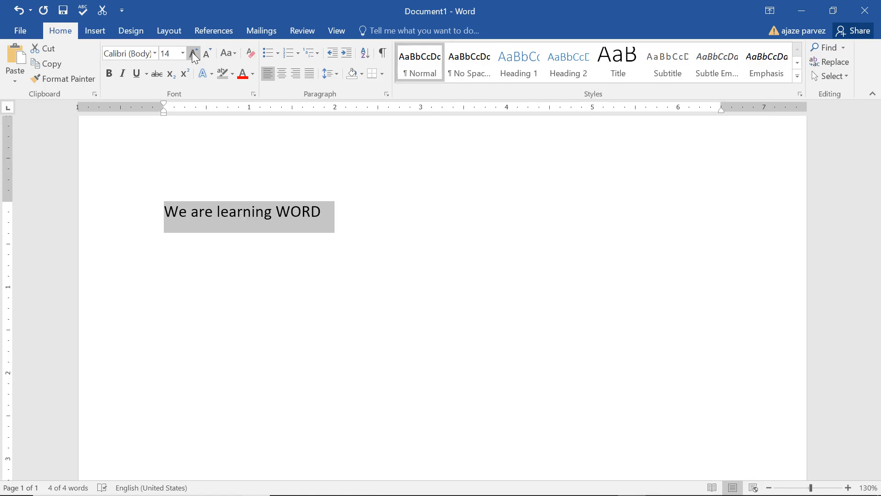
click(193, 54)
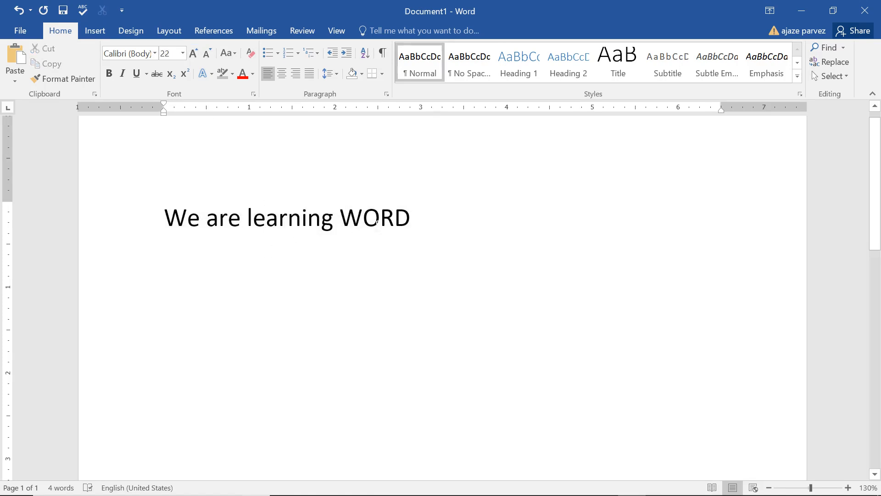
Make the whole sentence bold, italic and underlined.
drag(163, 218, 411, 217)
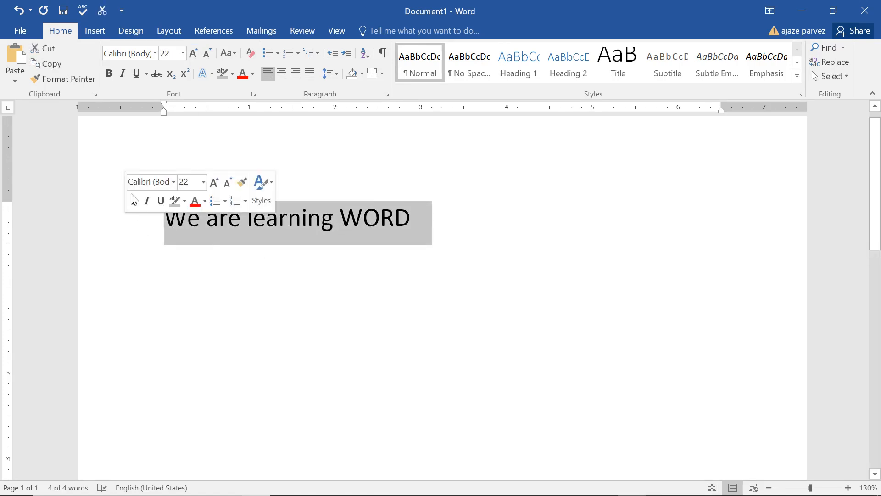
click(108, 74)
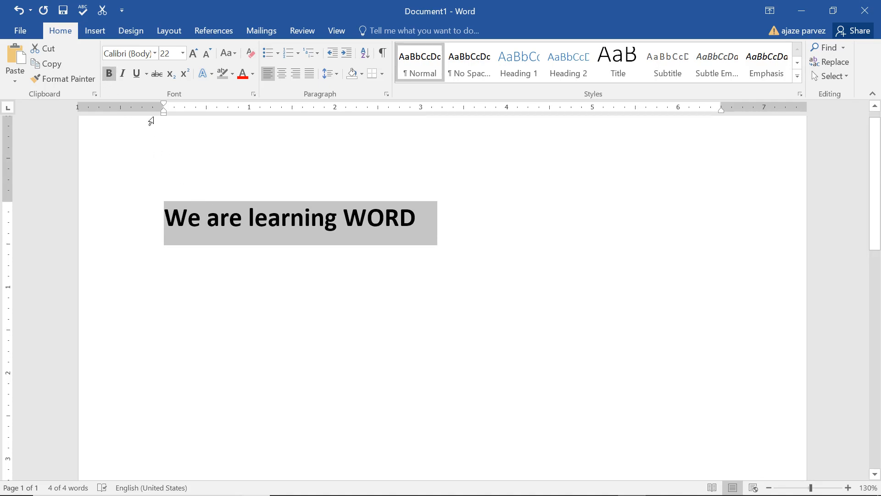
mouse_move(122, 74)
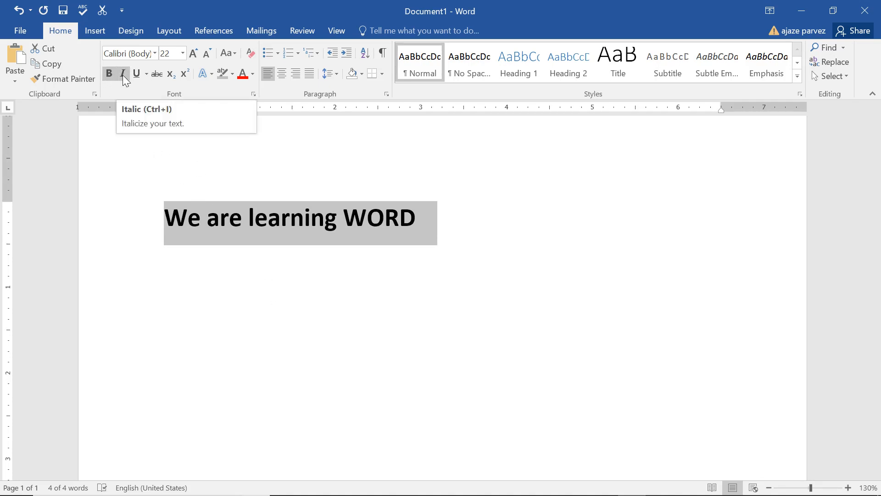
click(123, 74)
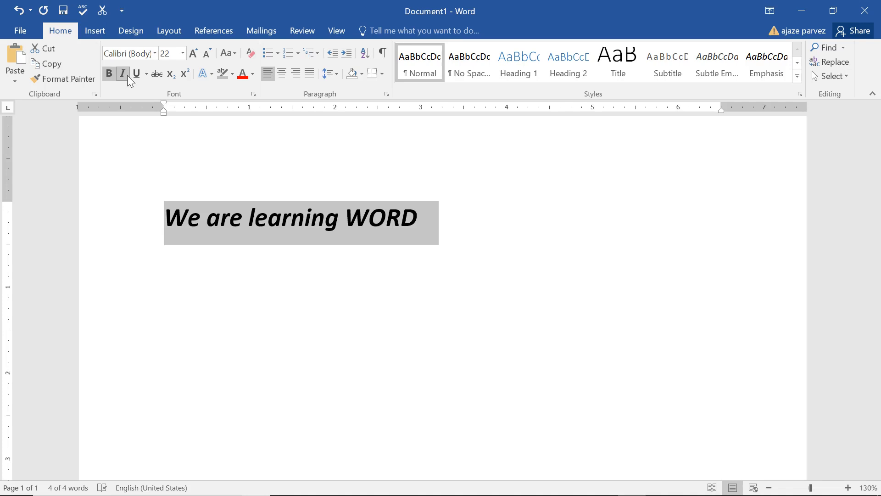
click(136, 74)
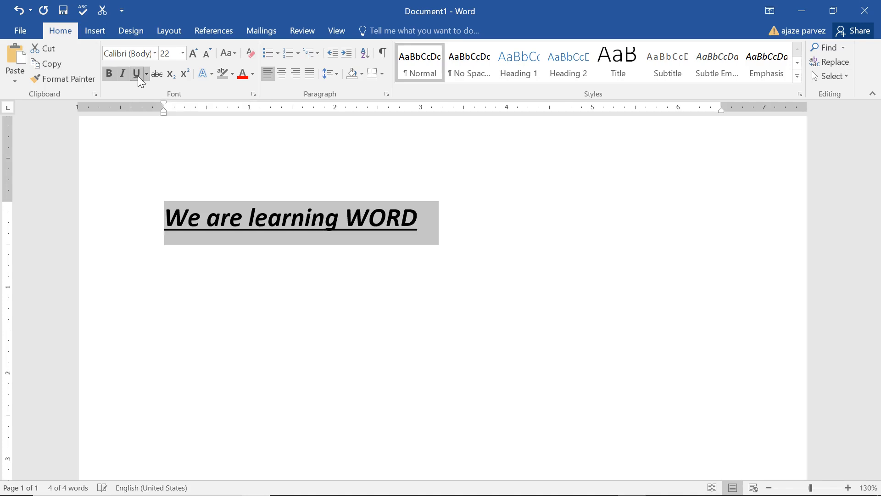
click(286, 217)
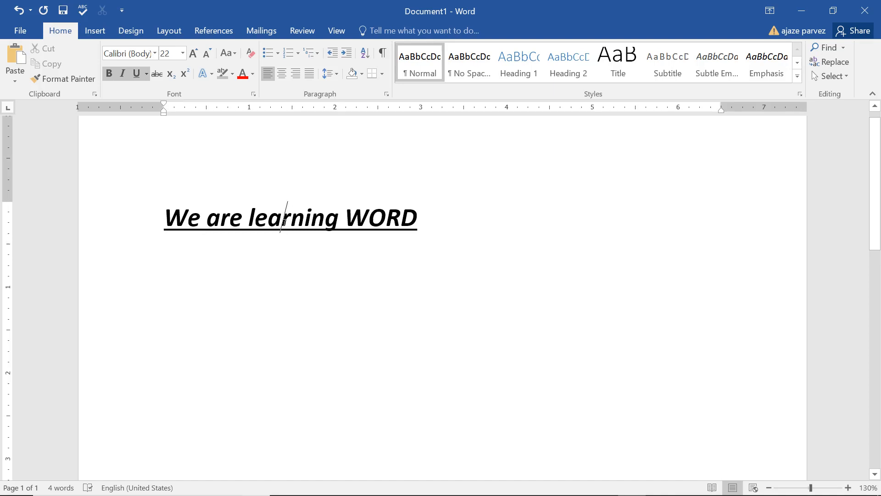
Strip the italic and underline from the word 'learning'.
double_click(293, 218)
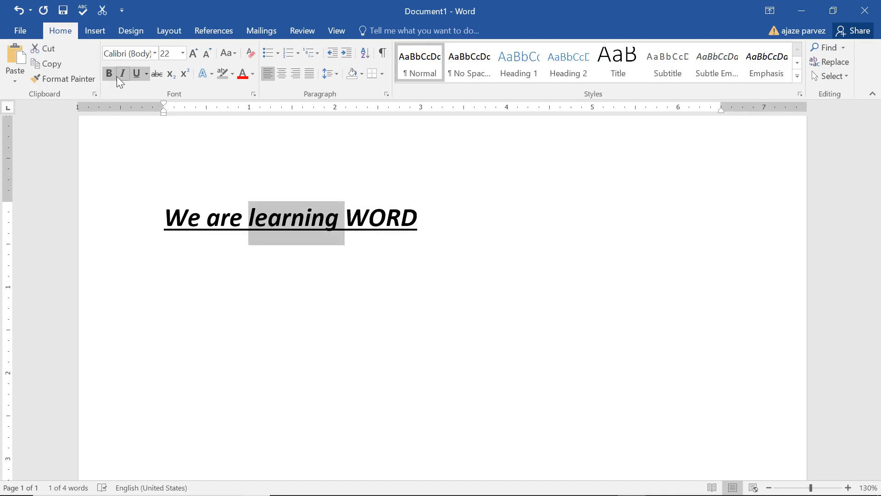
click(109, 73)
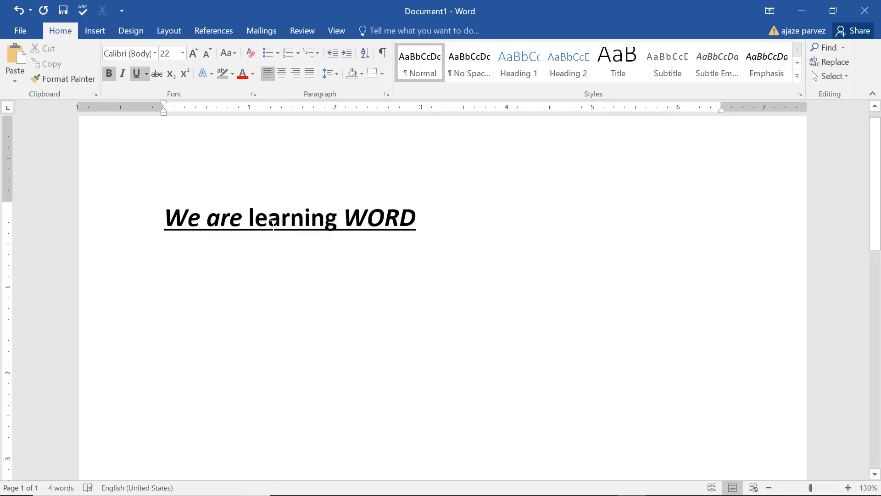
double_click(294, 218)
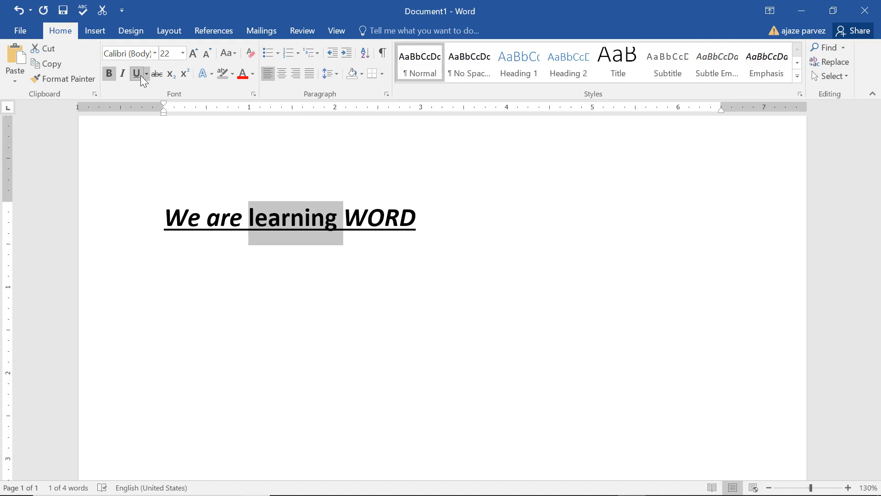
click(135, 74)
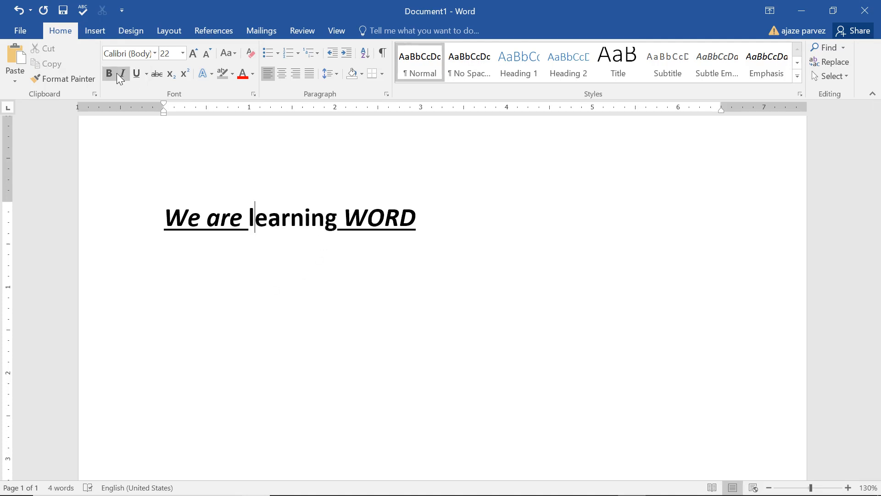
mouse_move(136, 74)
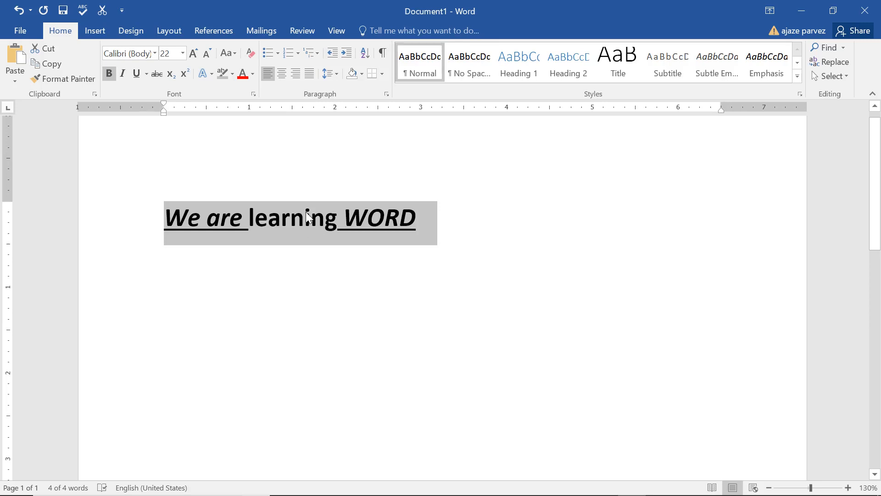
Clear all formatting from the sentence back to plain 11-point text.
click(248, 53)
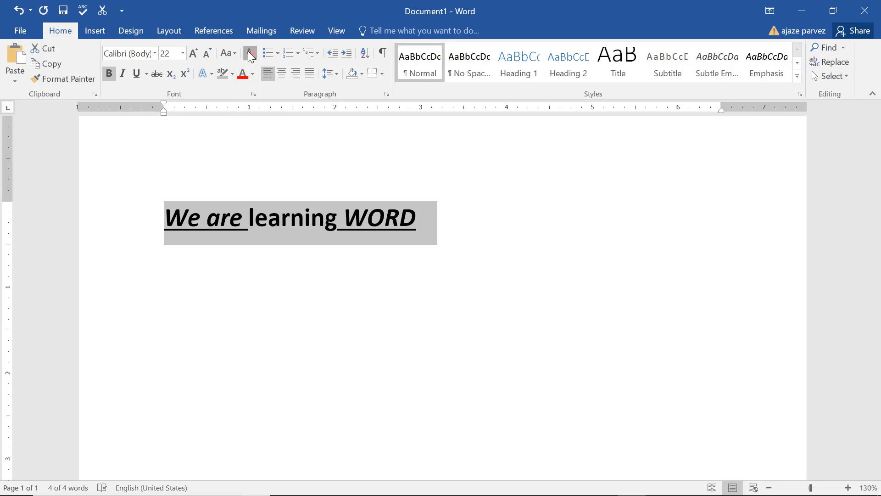
click(249, 53)
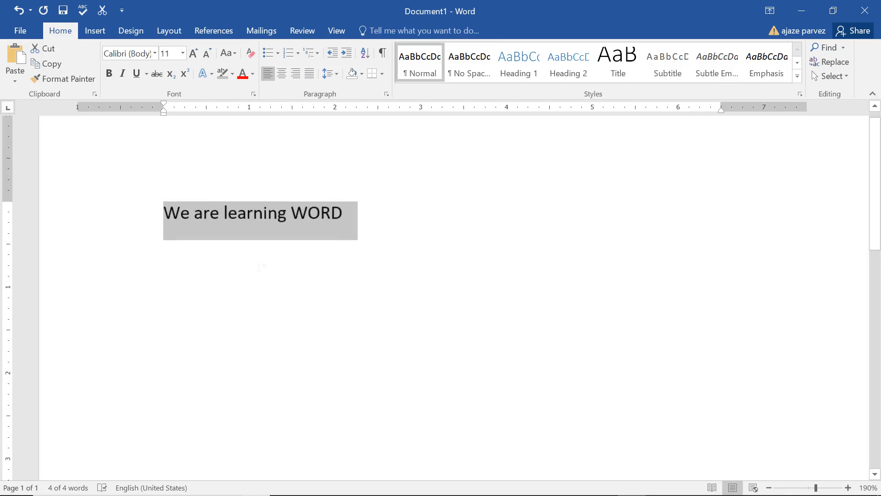
click(308, 214)
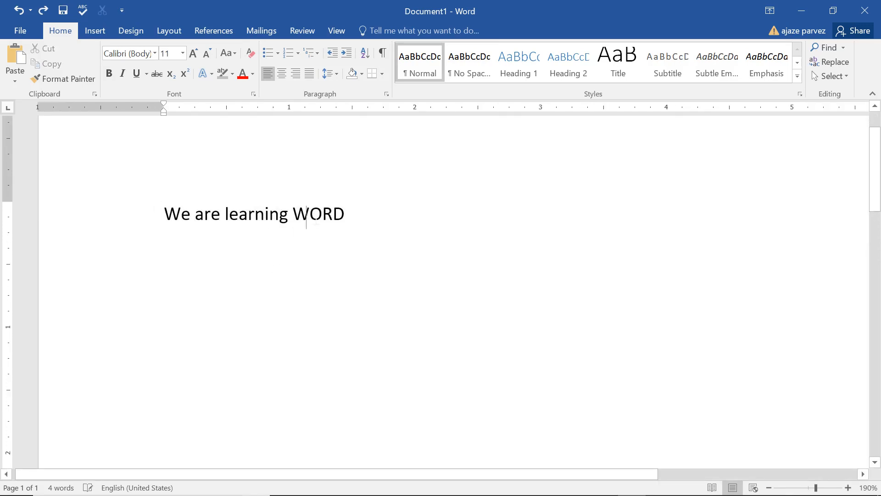
Strike through the word 'WORD' and colour it red.
double_click(319, 214)
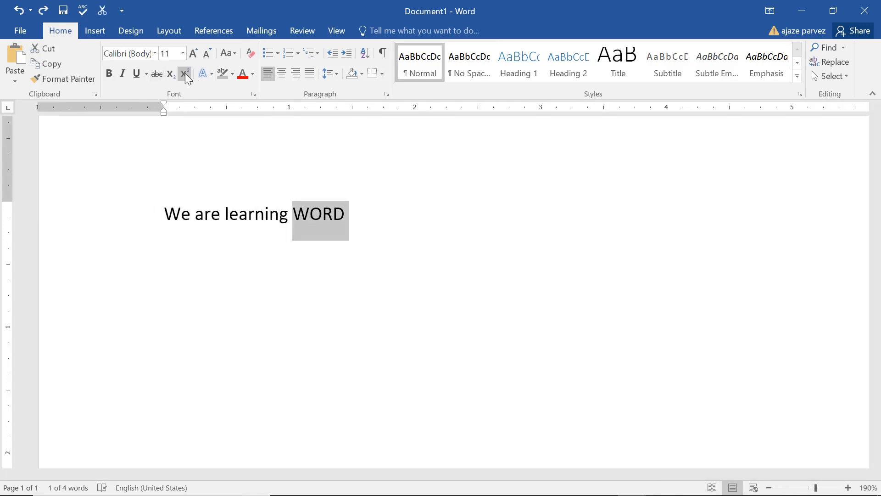
click(156, 74)
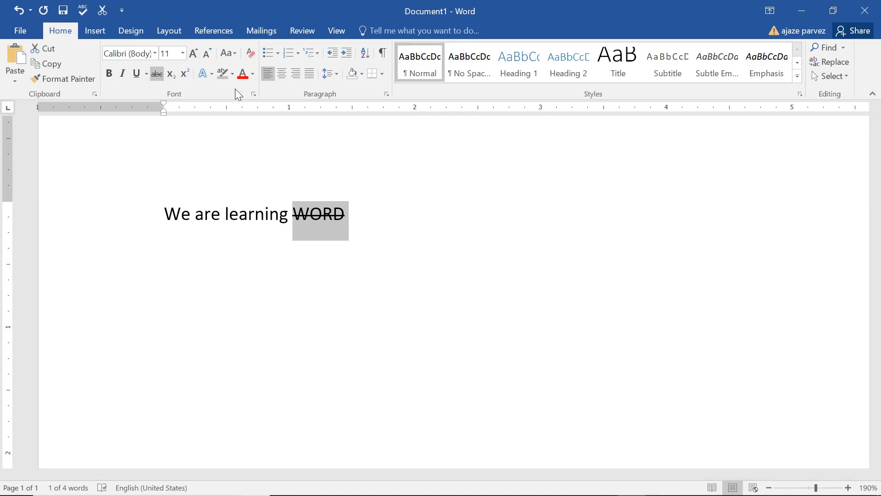
click(241, 73)
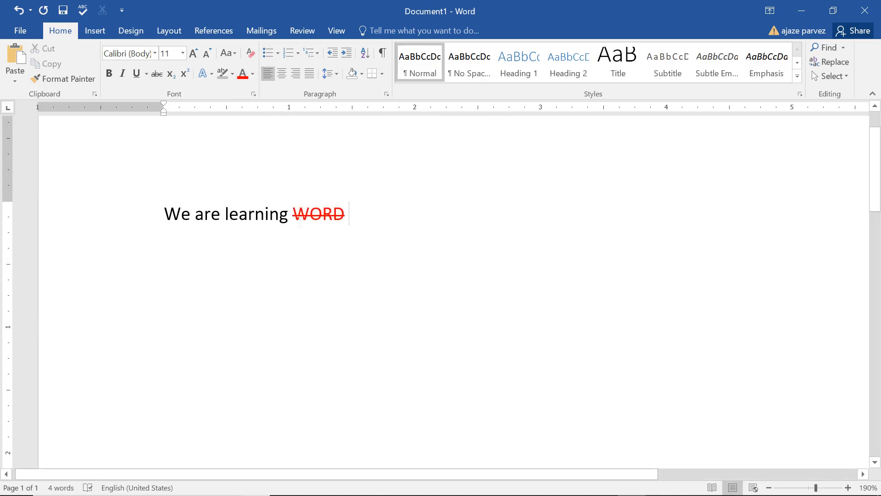
double_click(319, 214)
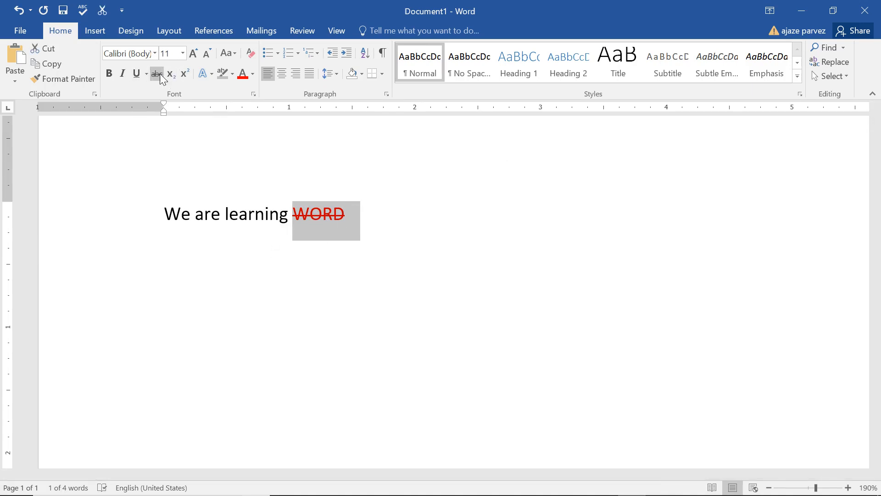
click(157, 73)
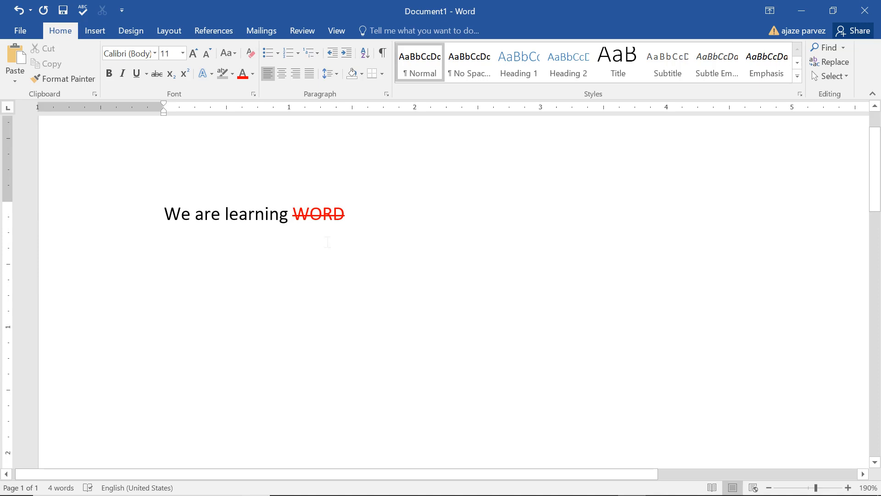
Add 'X2' on a new line, raising the 2 to superscript then making it a subscript.
click(269, 214)
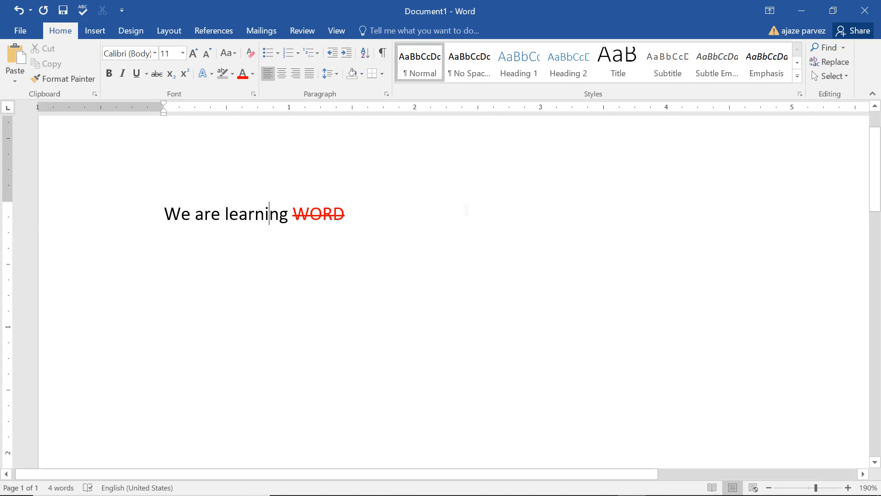
key(enter)
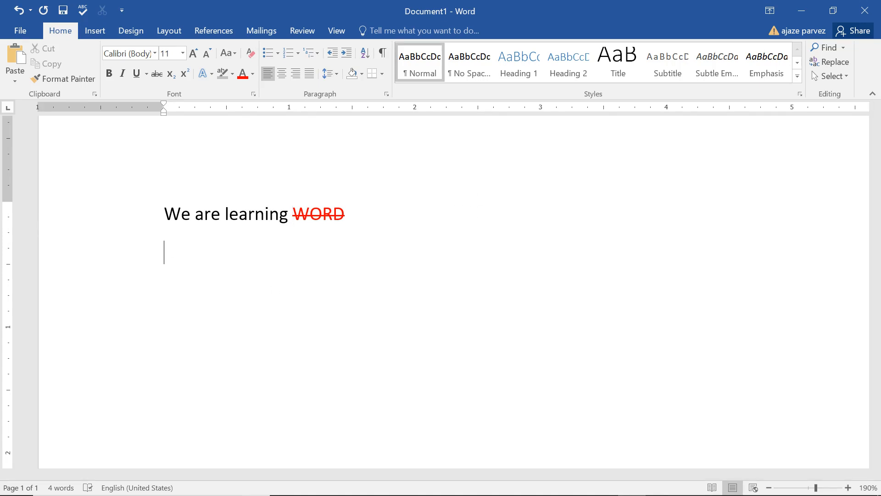
text(X2)
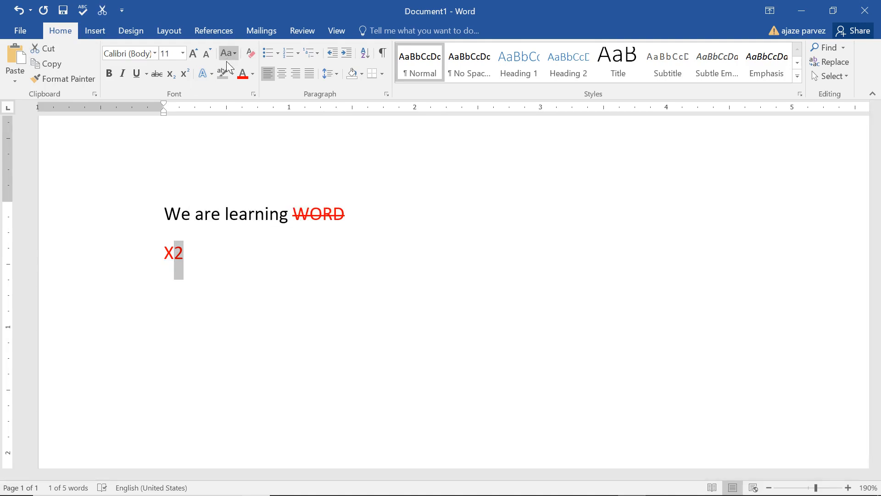
mouse_move(185, 73)
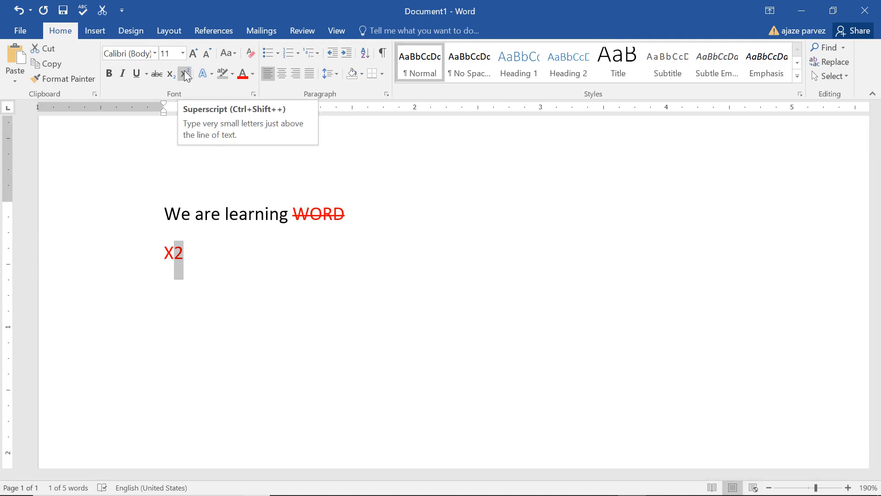
click(184, 74)
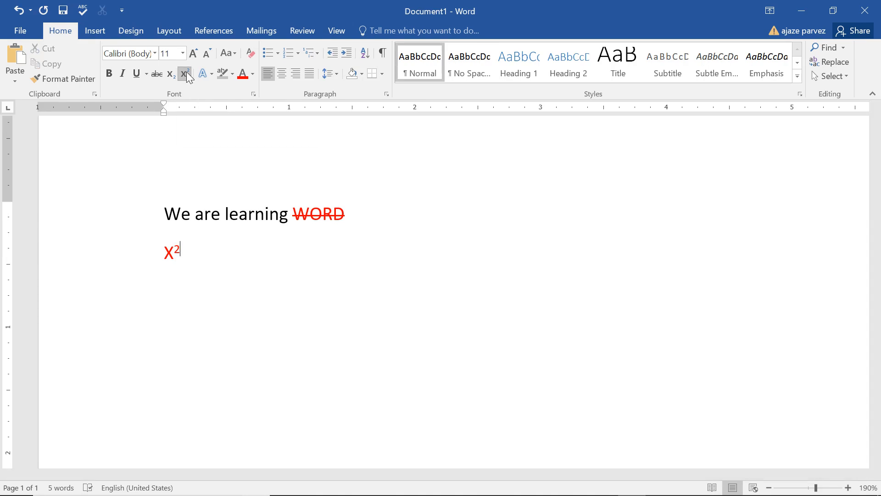
mouse_move(186, 74)
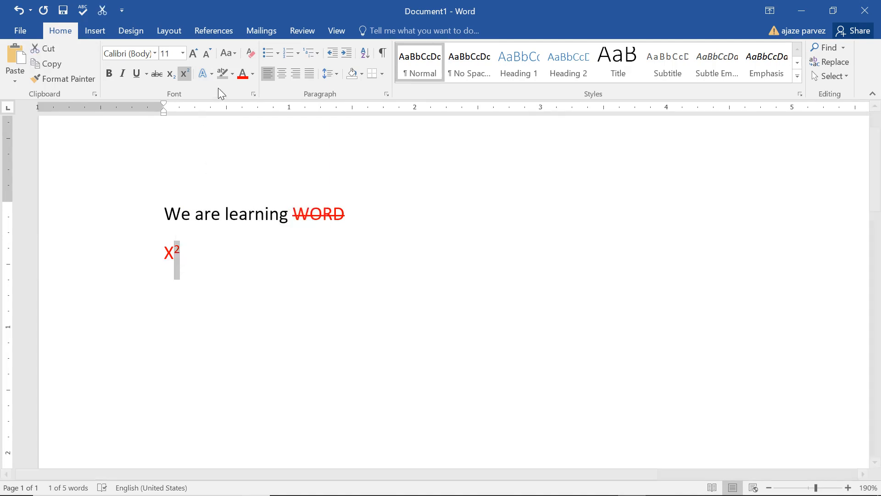
click(170, 73)
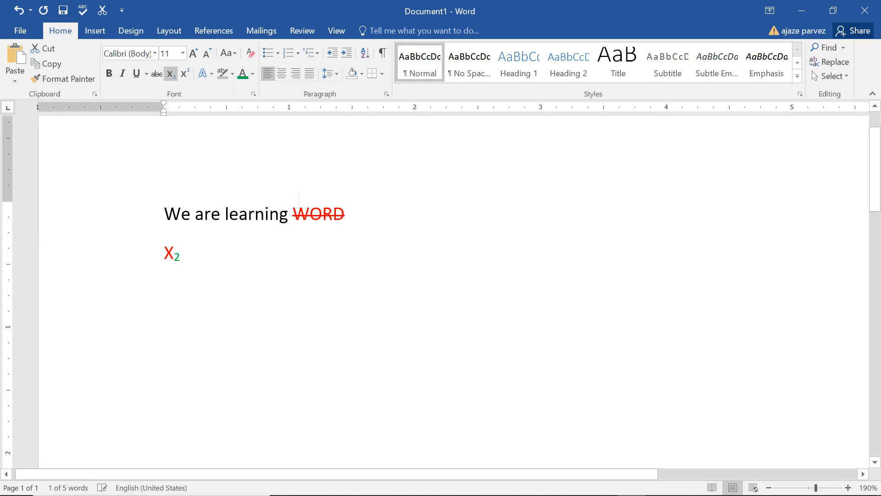
Colour a word green then red, then clear all formatting to plain black text.
double_click(257, 214)
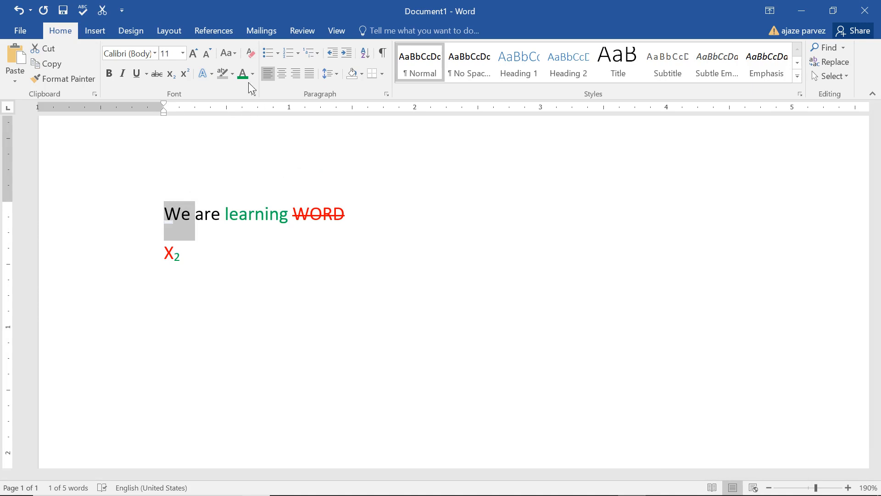
click(242, 74)
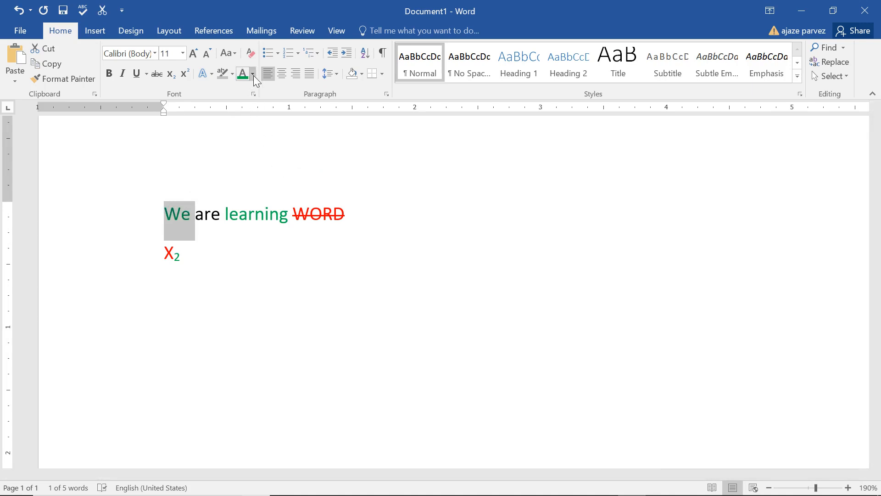
click(243, 73)
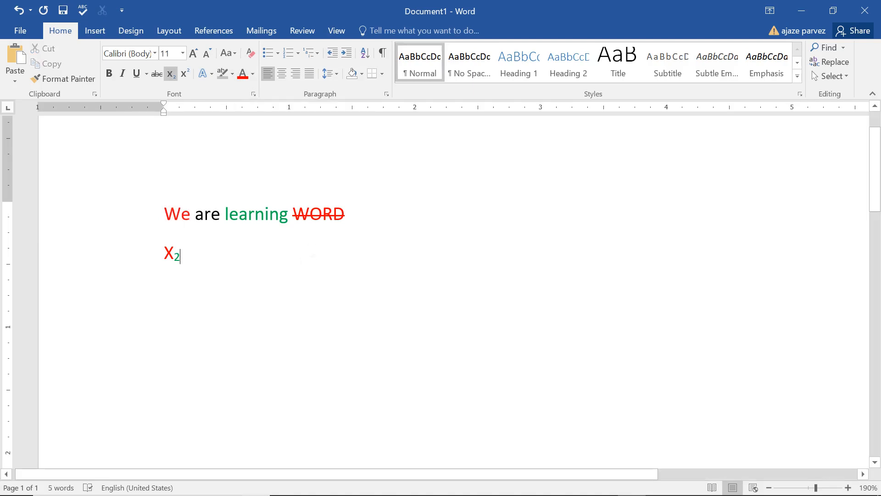
key(ctrl+a)
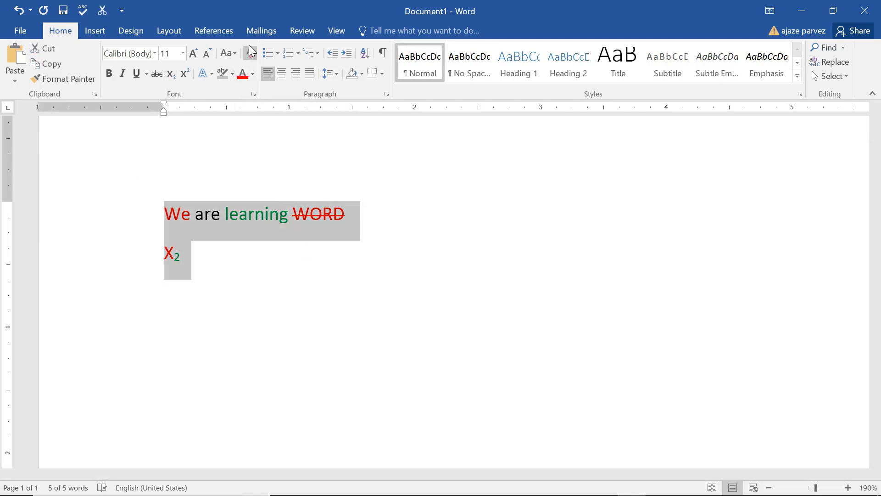
click(251, 53)
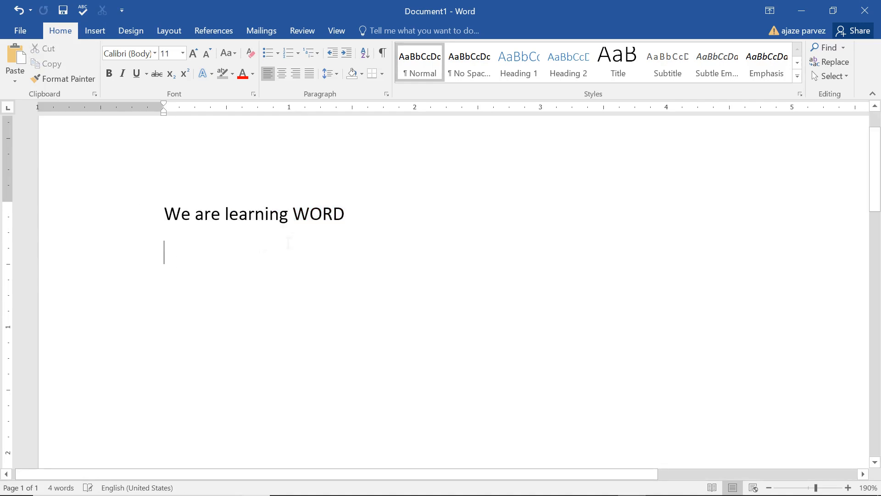
click(843, 488)
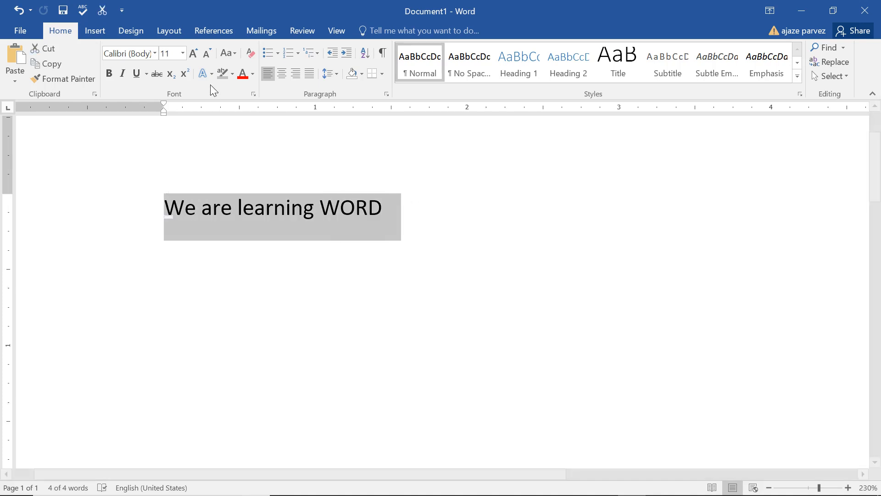
click(226, 53)
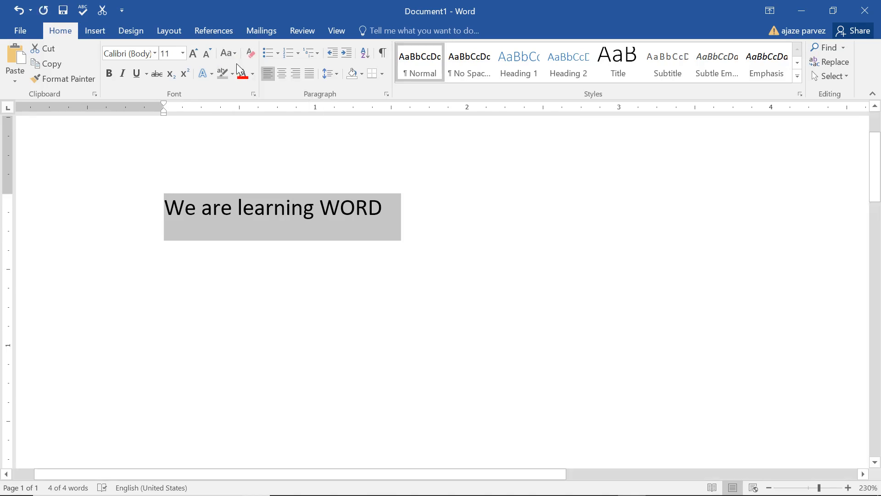
click(226, 53)
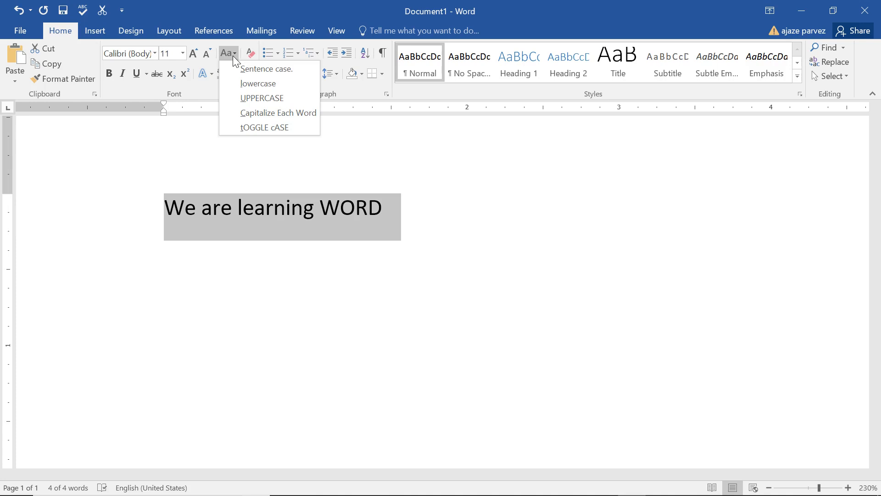
click(259, 84)
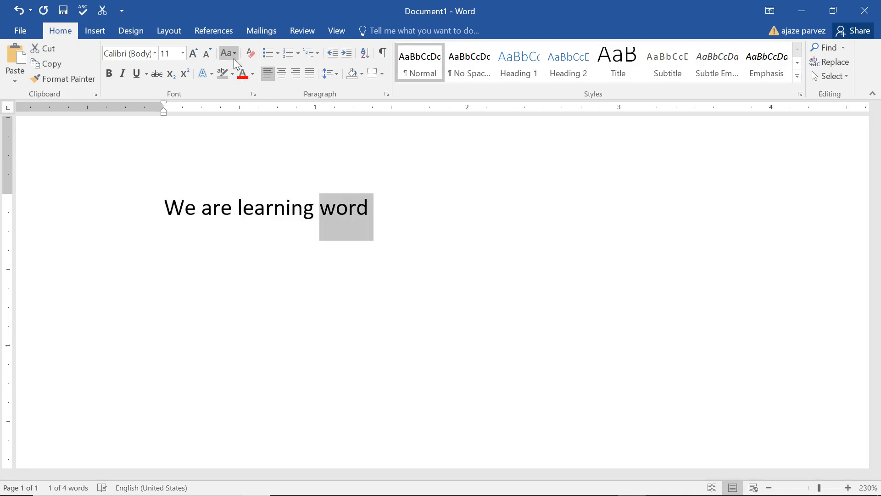
click(226, 53)
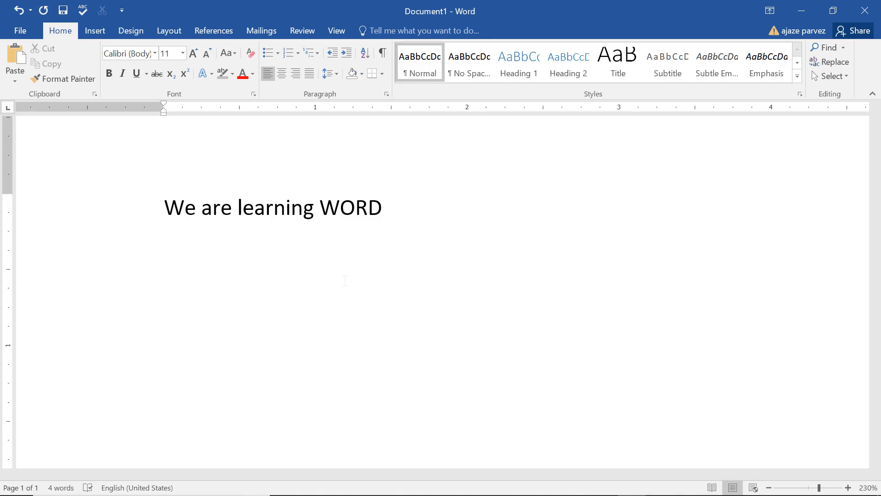
double_click(351, 208)
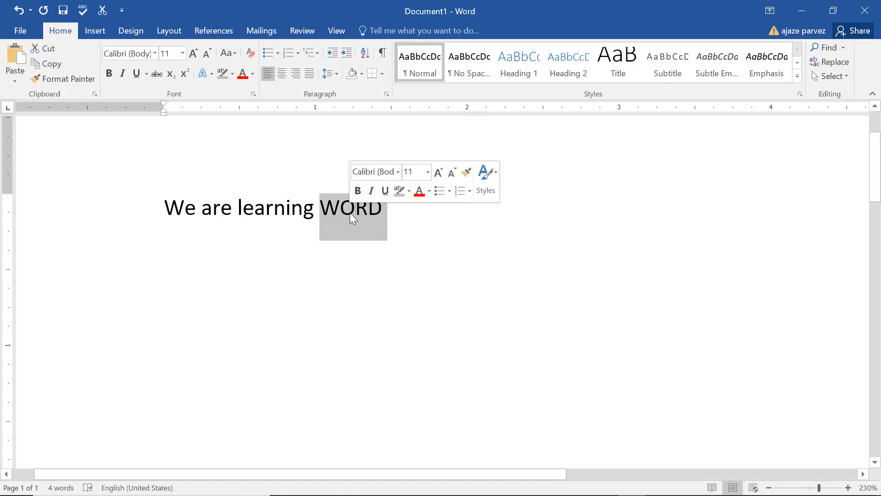
click(226, 53)
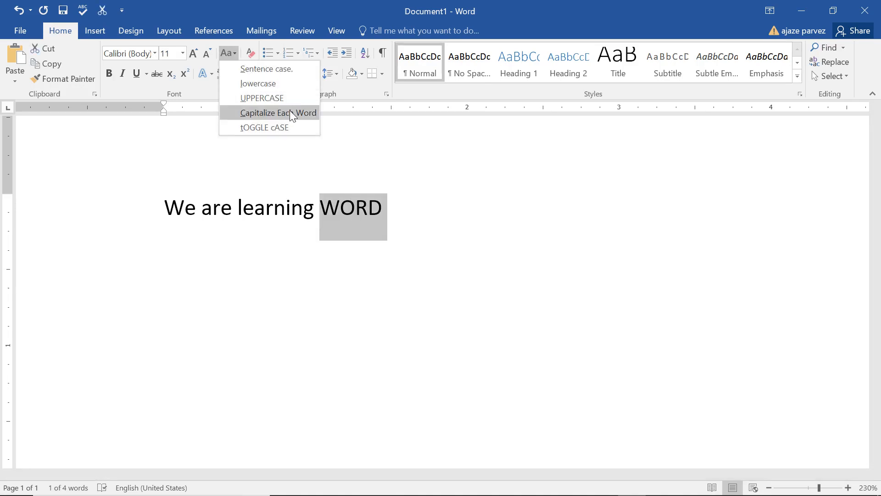
click(259, 84)
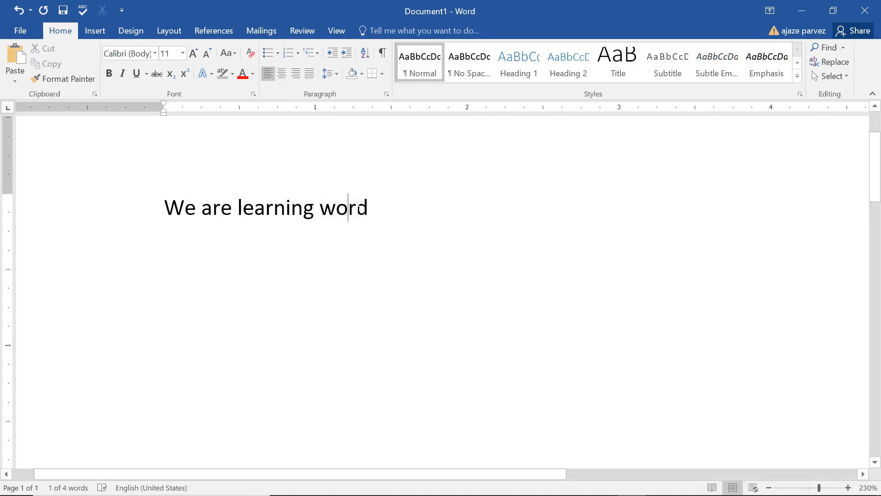
drag(239, 207, 367, 206)
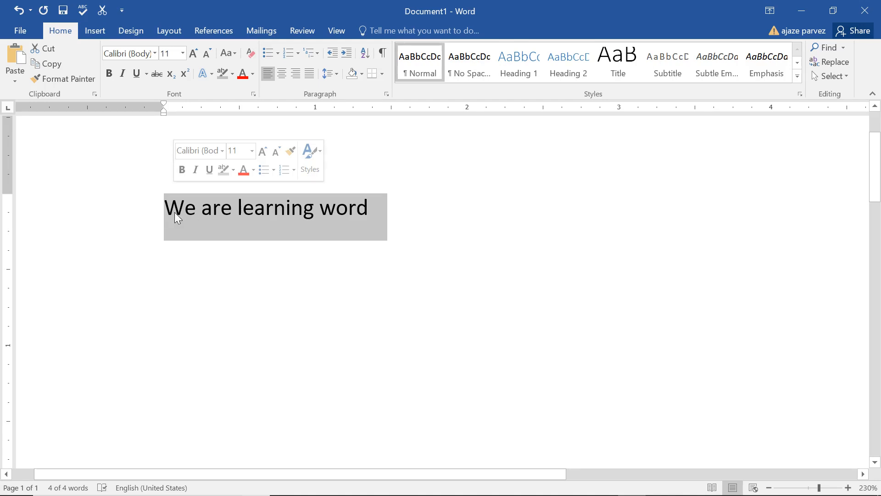
mouse_move(312, 216)
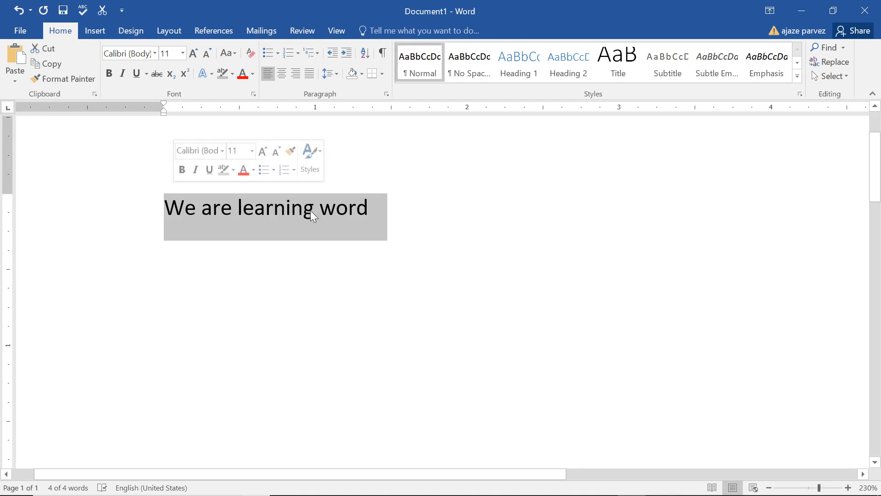
click(226, 53)
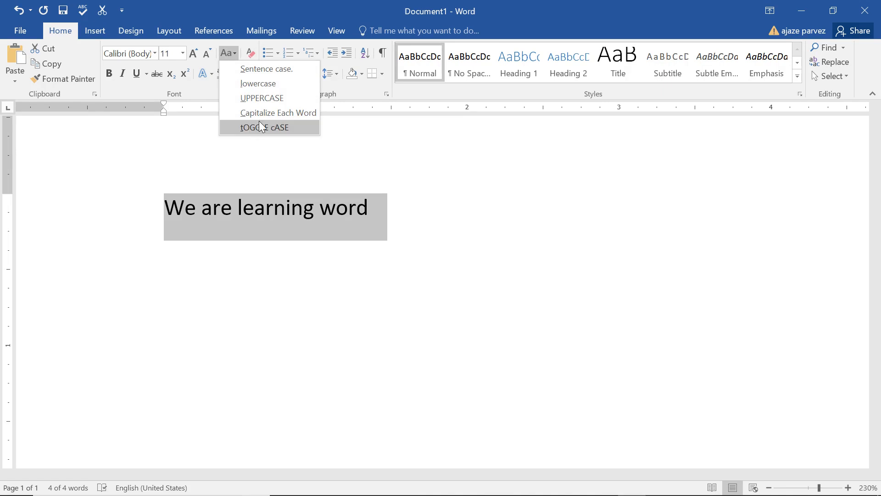
click(264, 128)
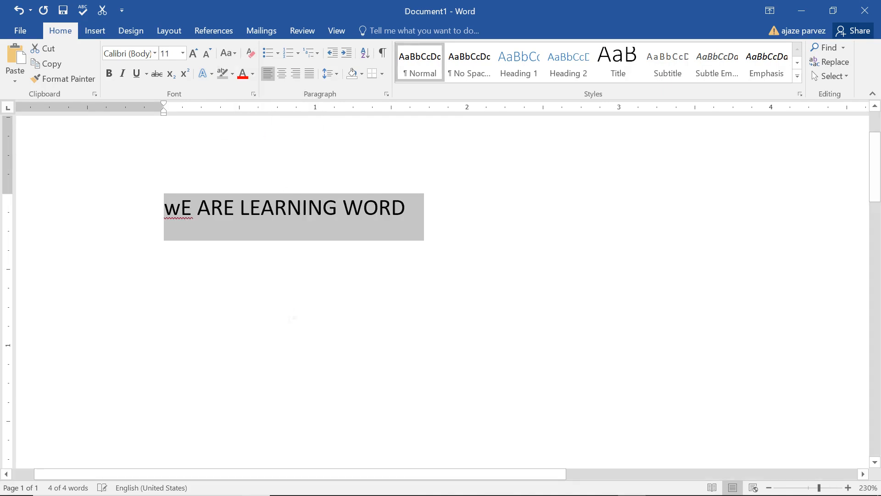
click(225, 53)
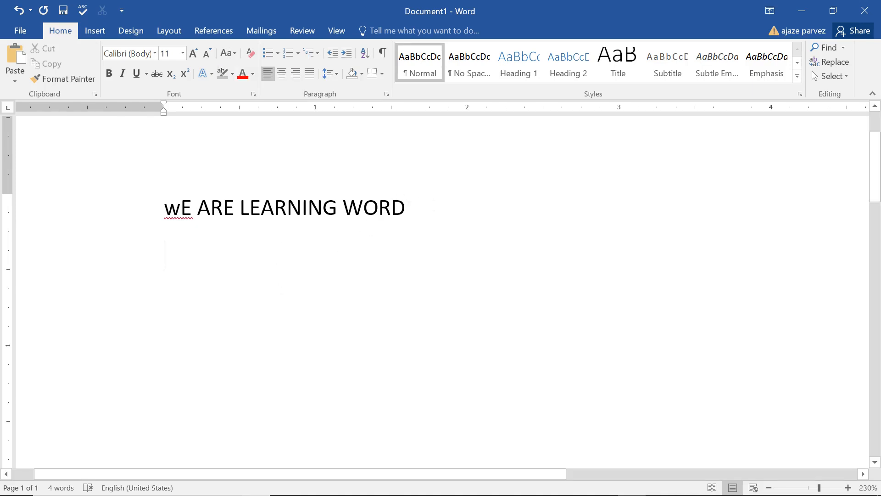
Highlight the word 'WORD' in yellow.
click(260, 208)
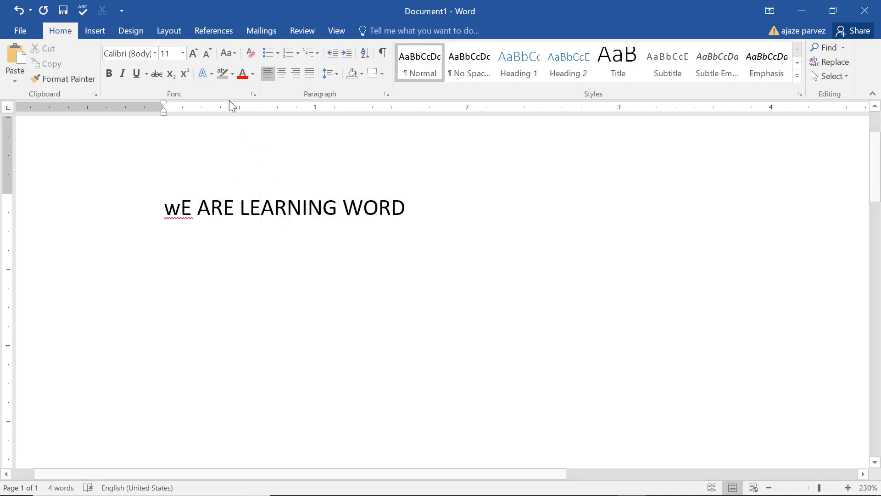
click(230, 74)
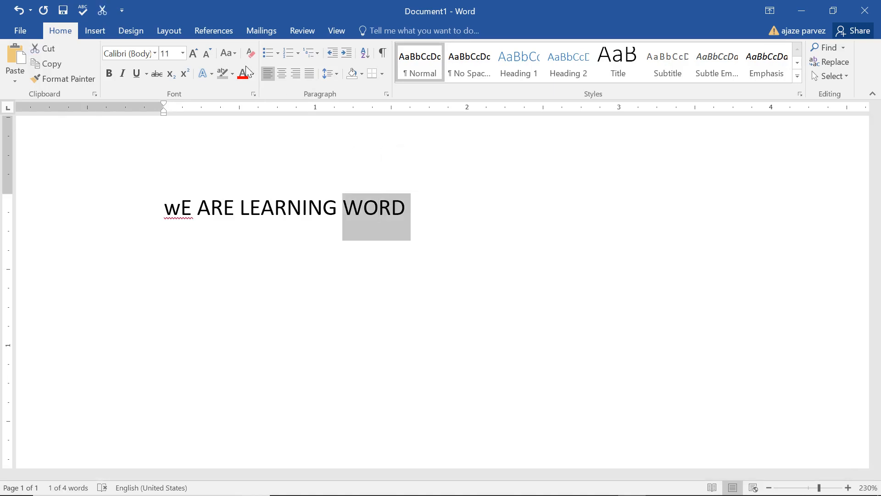
click(221, 74)
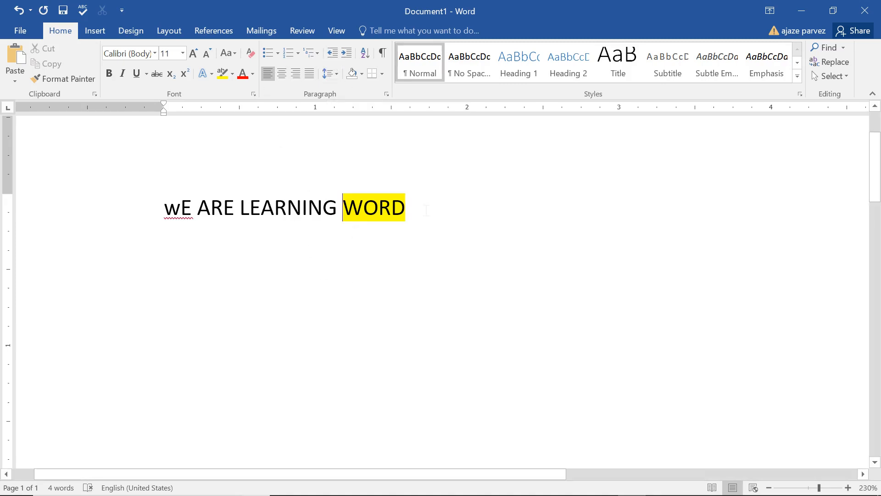
Indent the line three steps right, then return it to the left margin.
click(347, 54)
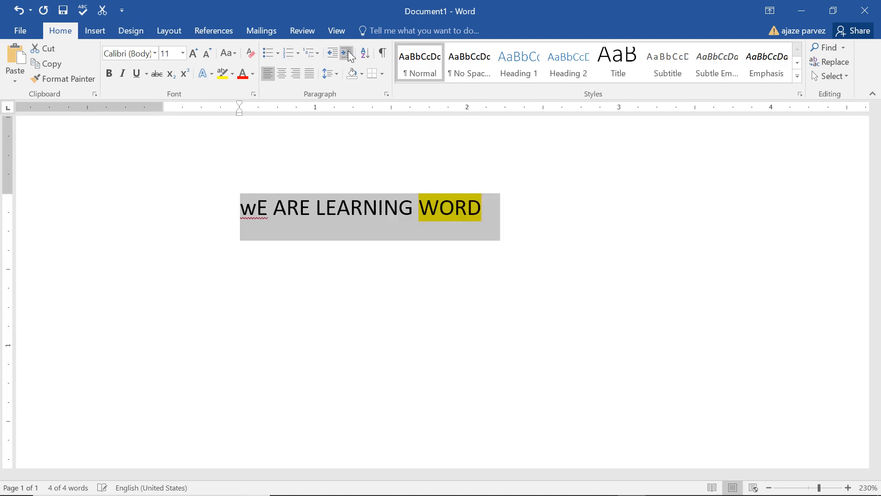
click(347, 53)
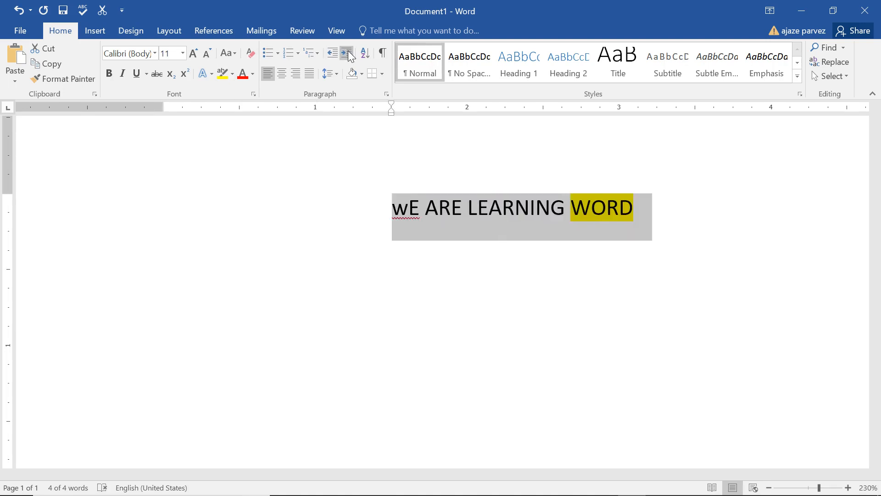
click(347, 54)
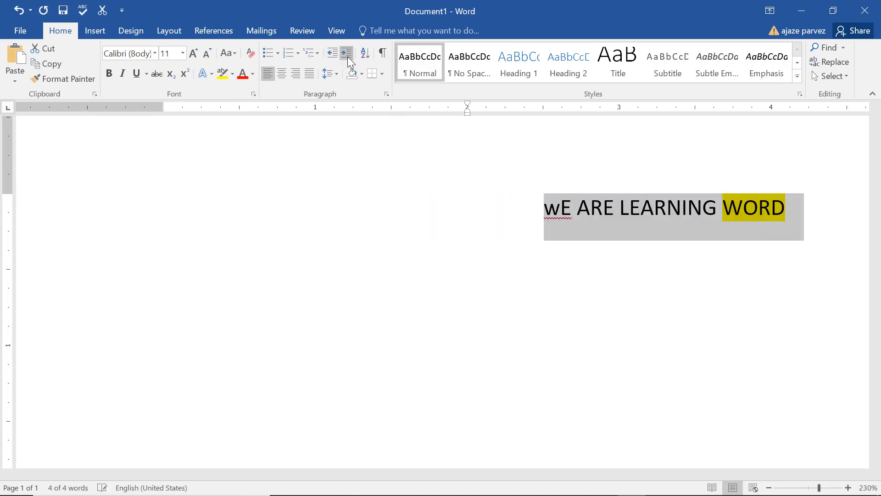
click(332, 53)
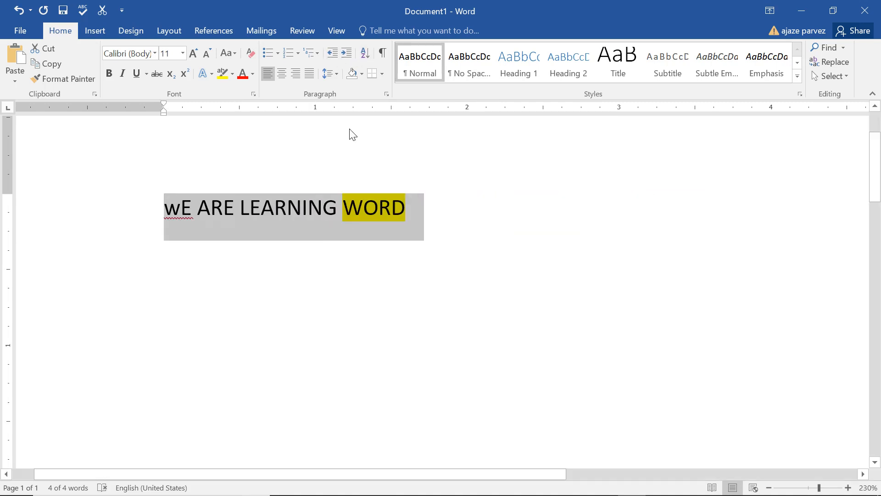
click(302, 207)
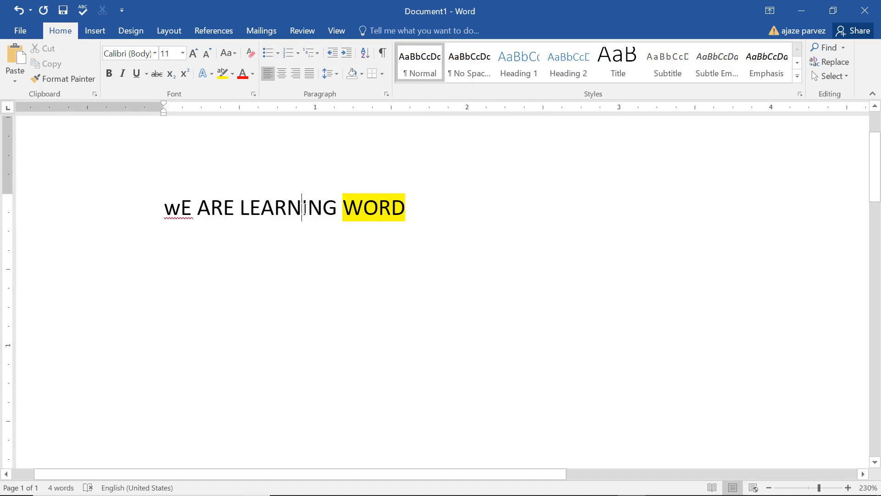
double_click(288, 207)
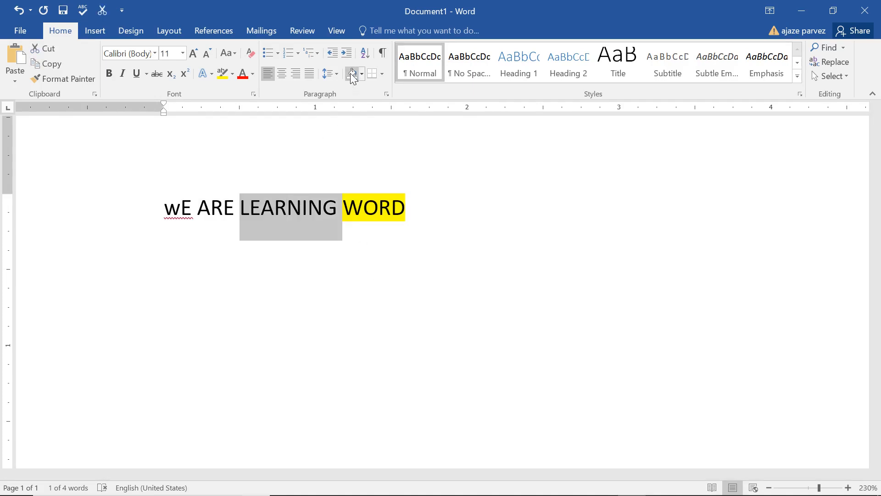
mouse_move(352, 74)
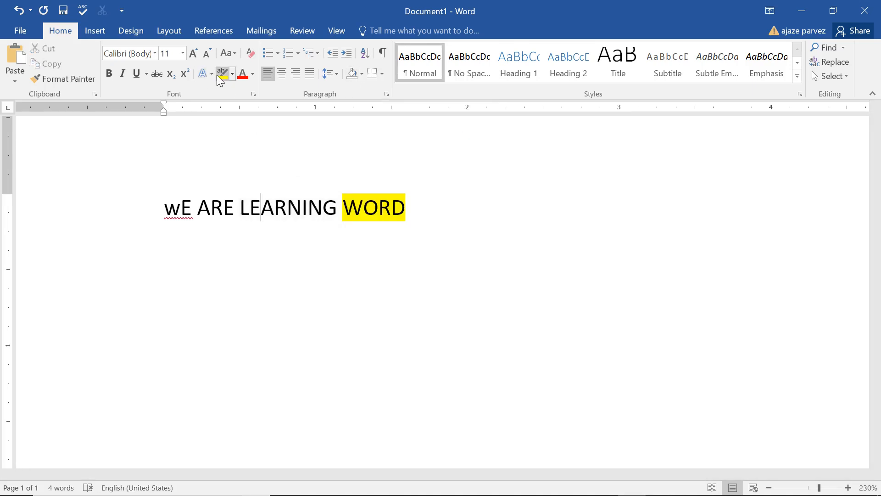
mouse_move(222, 74)
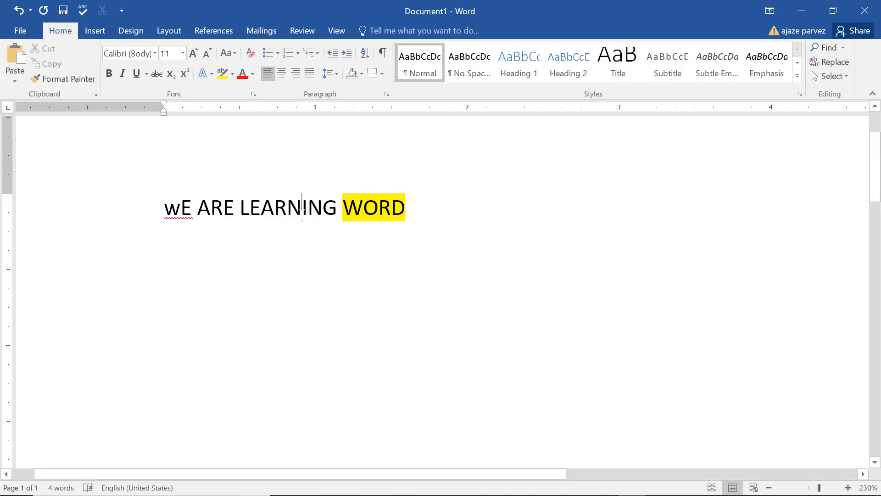
double_click(287, 207)
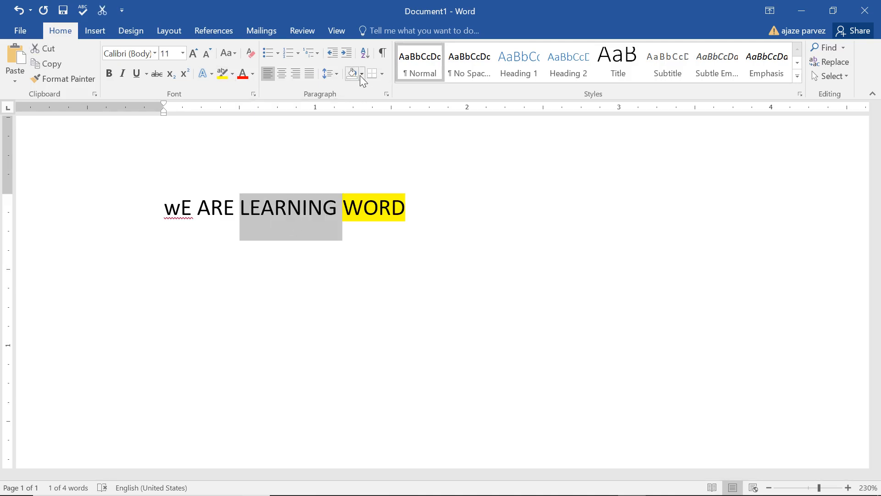
click(361, 73)
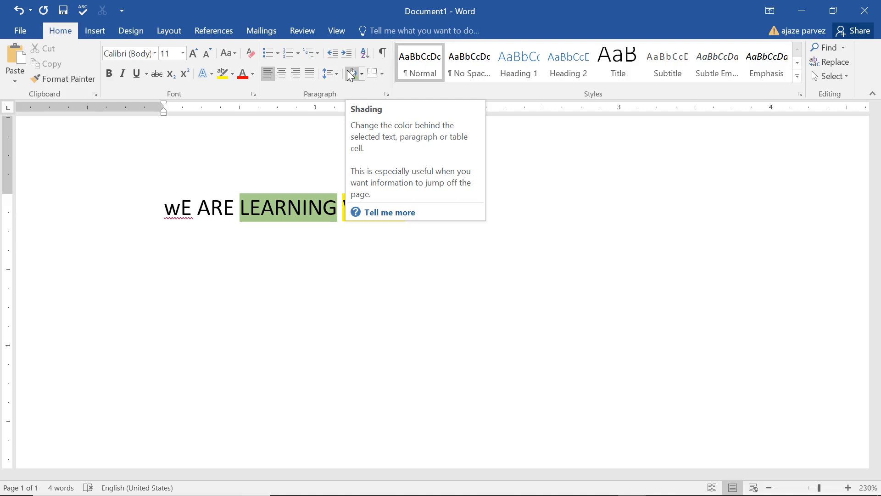
click(221, 74)
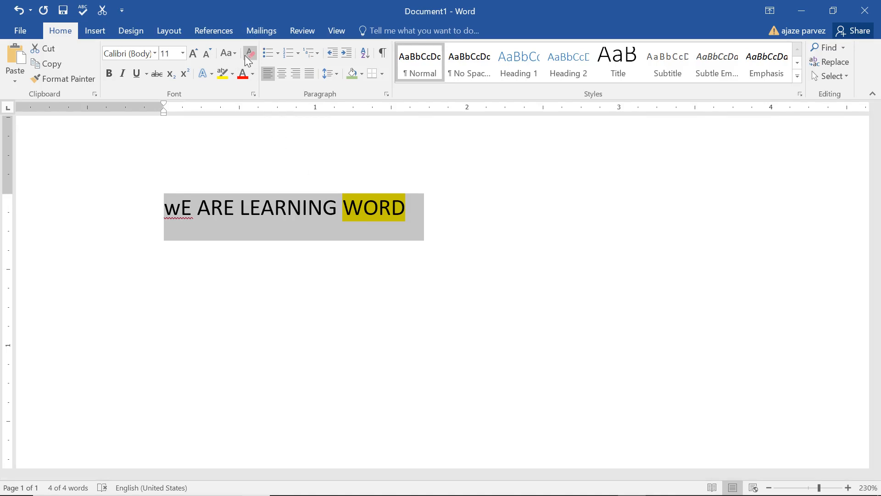
Put the line in sentence case and paste 'LEARNING We ARE WORD' on the line below.
click(225, 54)
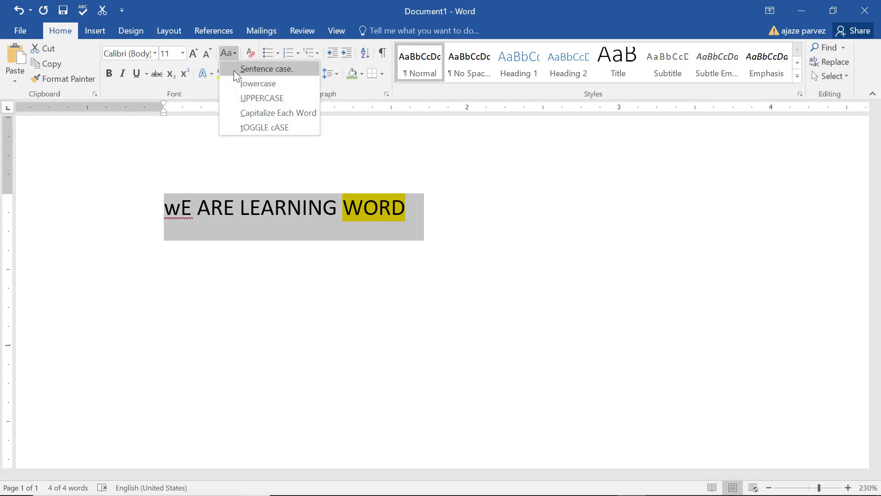
click(266, 69)
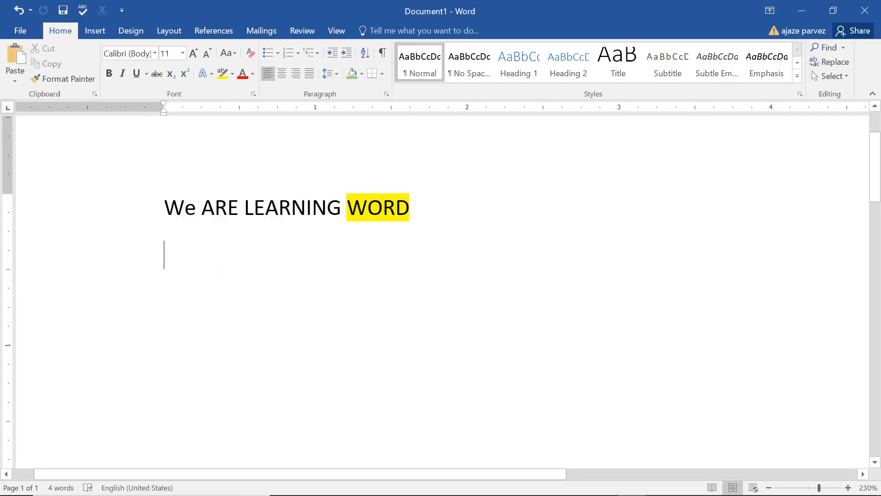
key(ctrl+v)
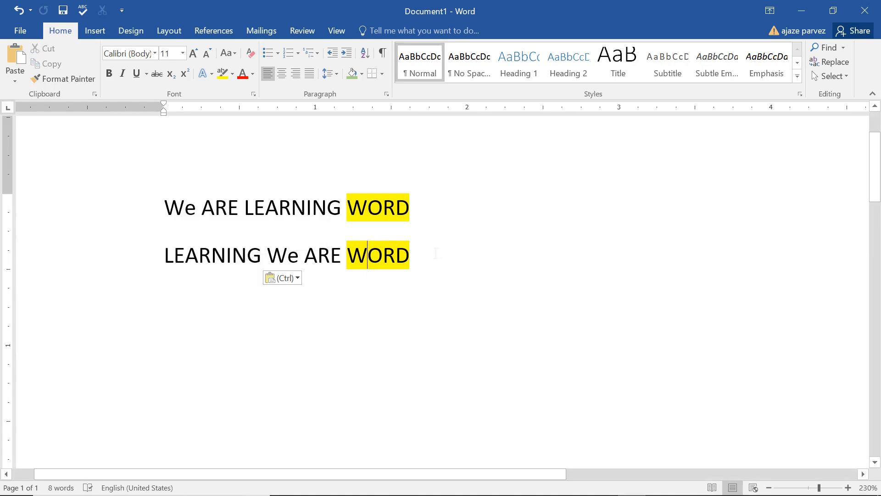
key(ctrl+a)
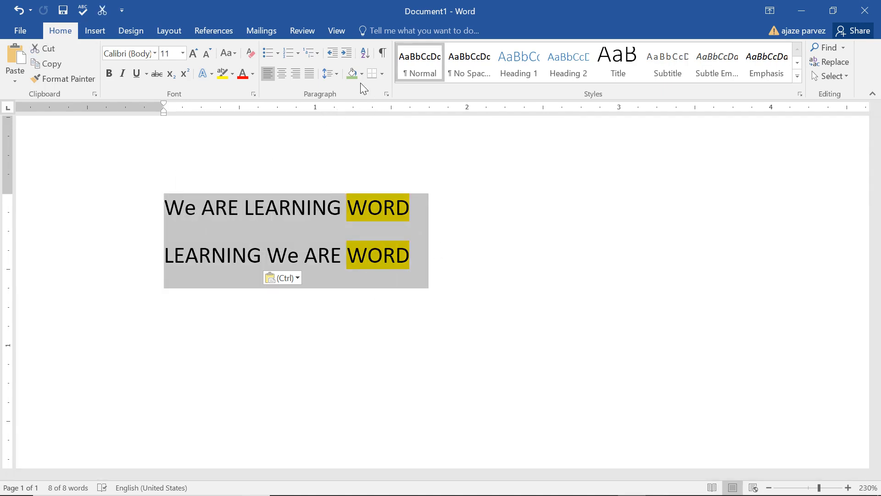
Sort the two lines descending so 'We ARE LEARNING WORD' stays above 'LEARNING We ARE WORD', then deselect.
click(365, 53)
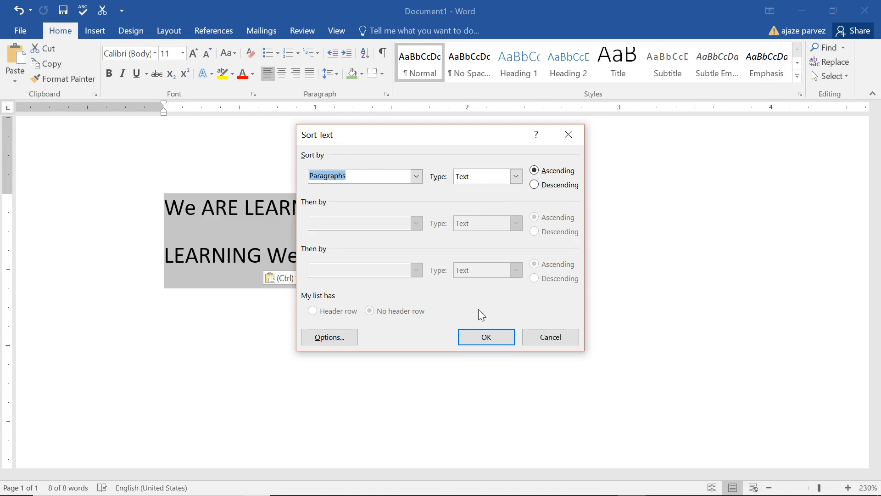
click(485, 337)
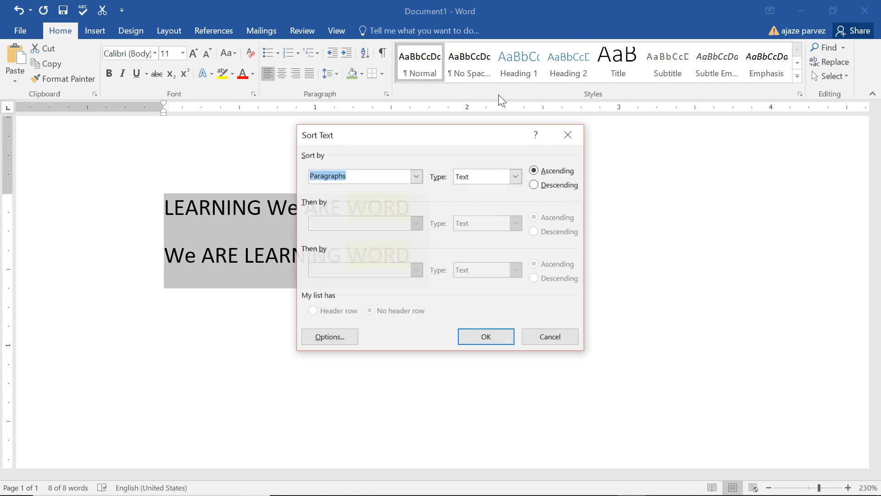
click(484, 336)
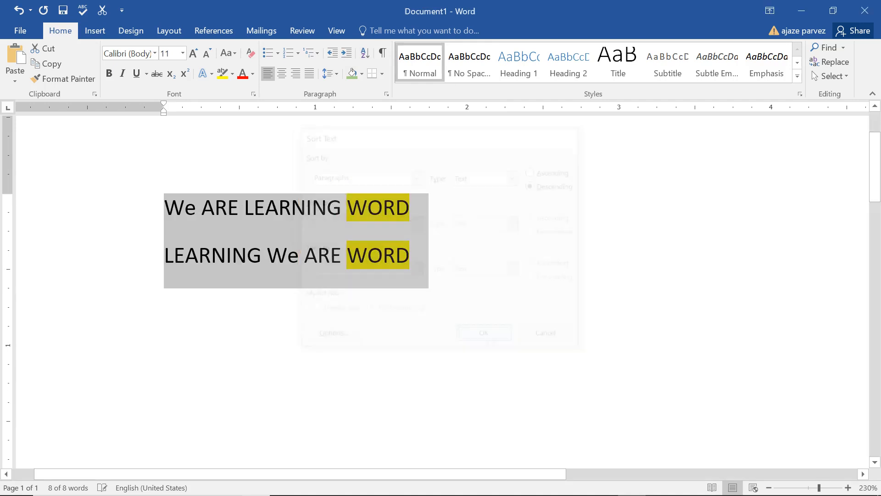
click(483, 332)
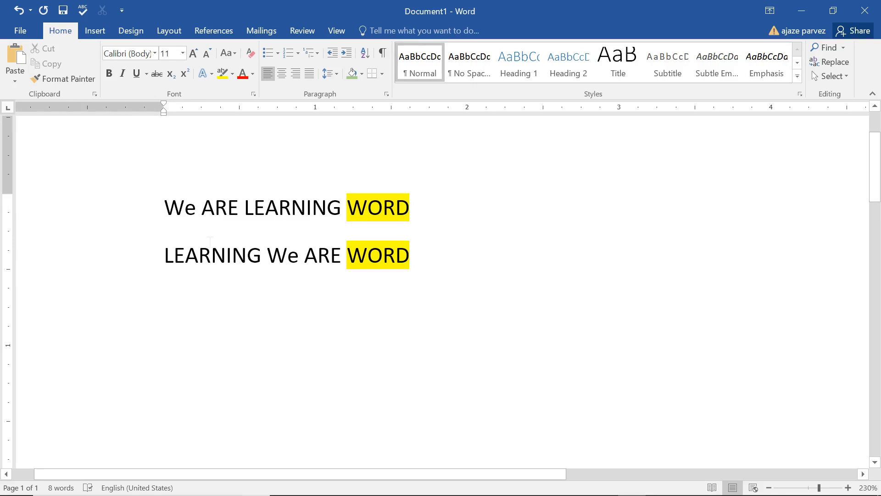
click(165, 302)
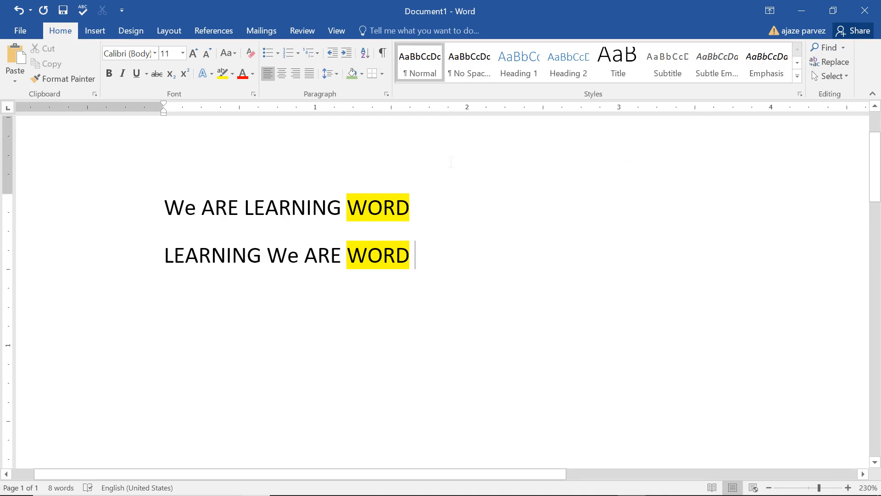
Paste ARE after WORD so the first line reads 'We LEARNING WORD ARE'.
click(266, 208)
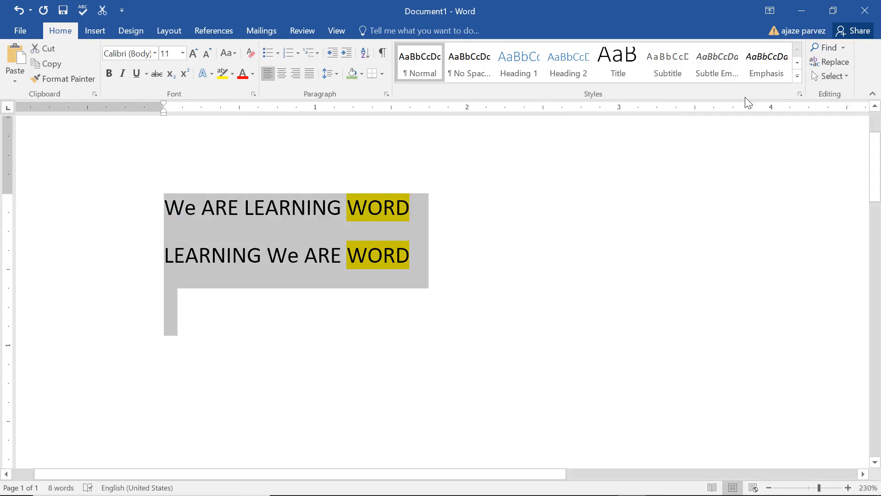
click(831, 76)
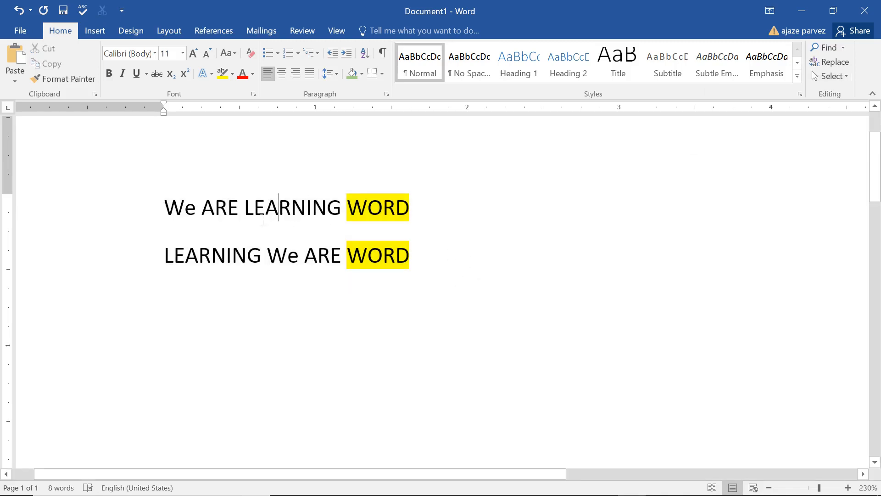
double_click(221, 208)
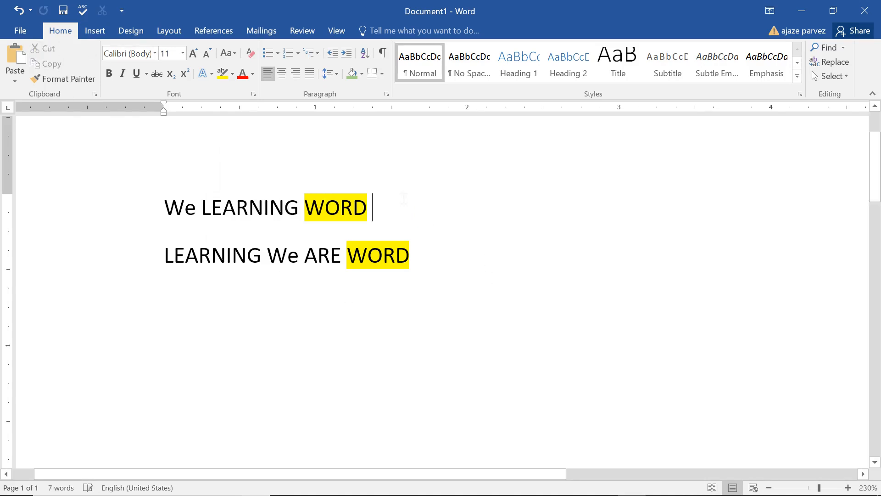
key(ctrl+v)
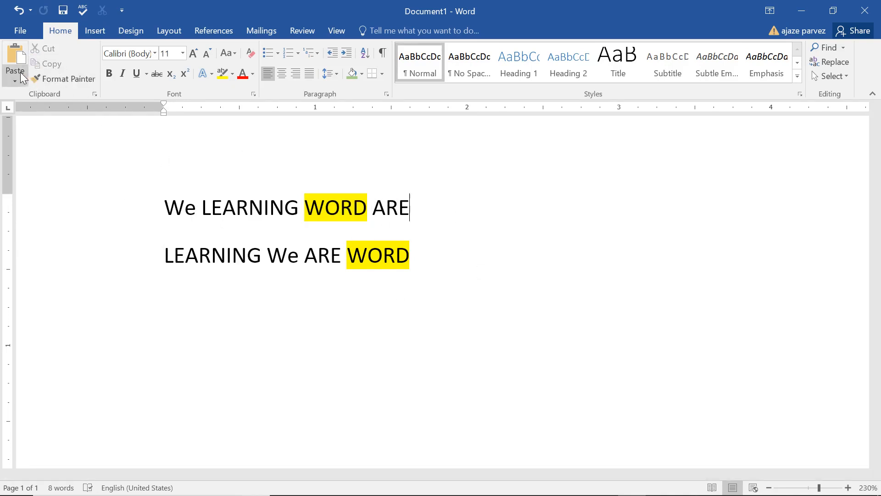
click(13, 79)
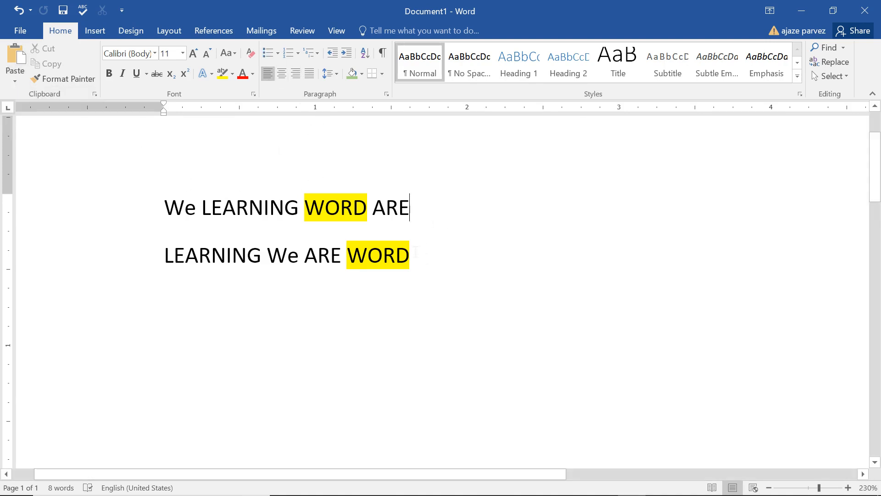
Try right and other alignments on both lines, ending with Justify.
click(295, 73)
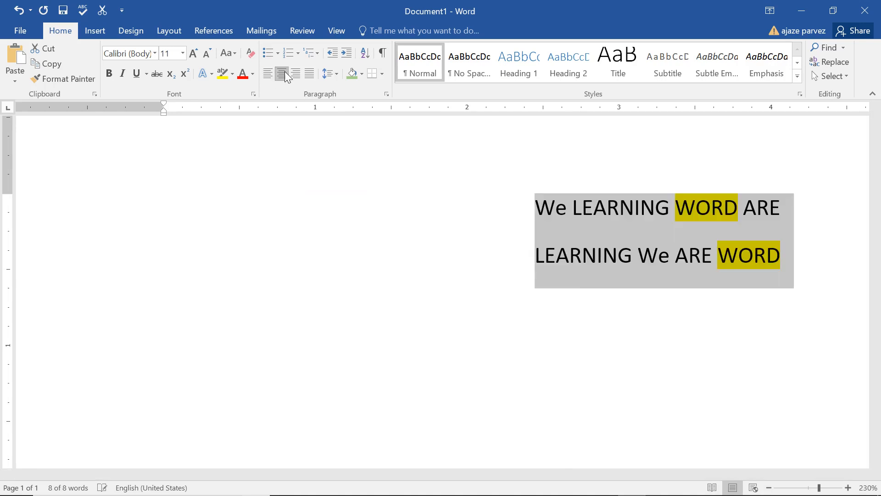
click(282, 73)
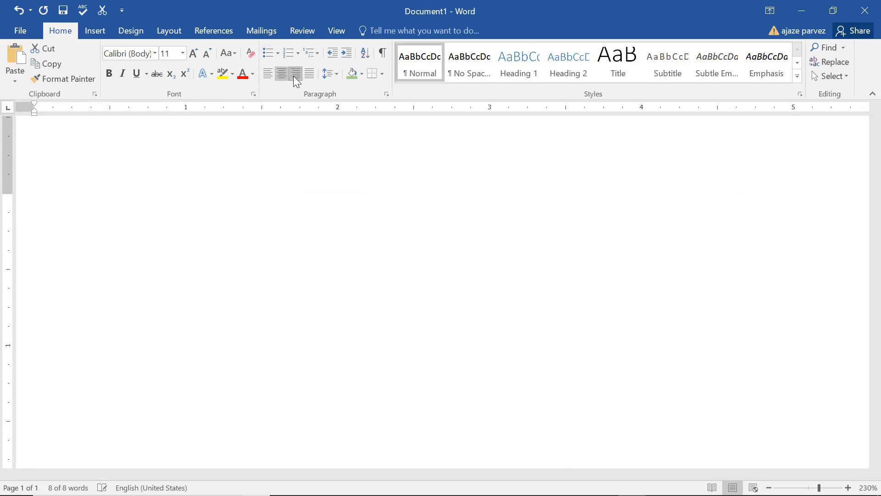
click(295, 74)
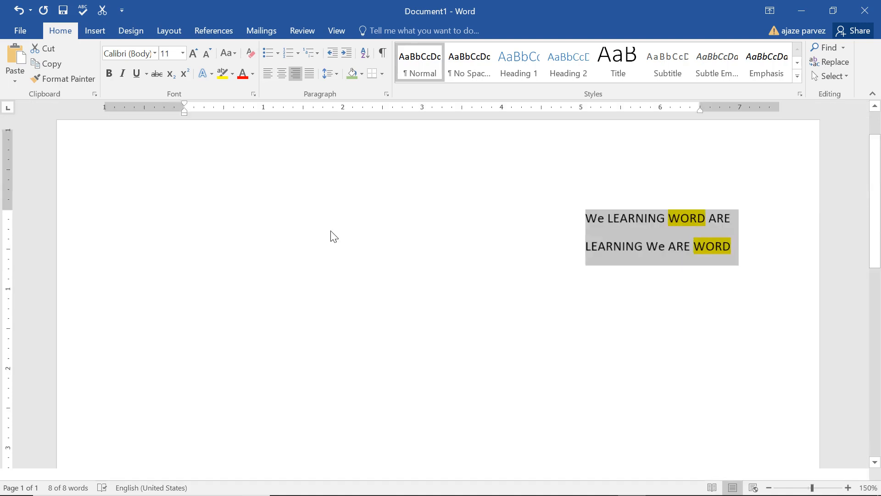
click(295, 73)
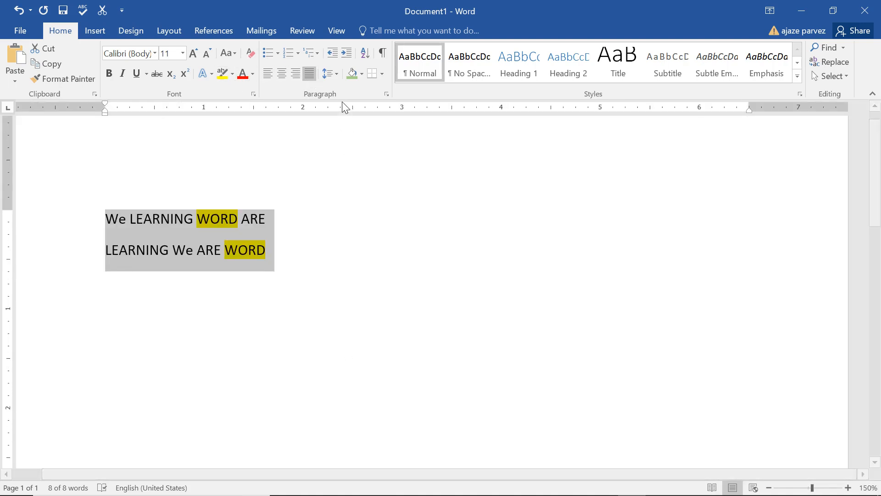
Set both lines to 3.0 line spacing and number them 1 and 2.
click(329, 74)
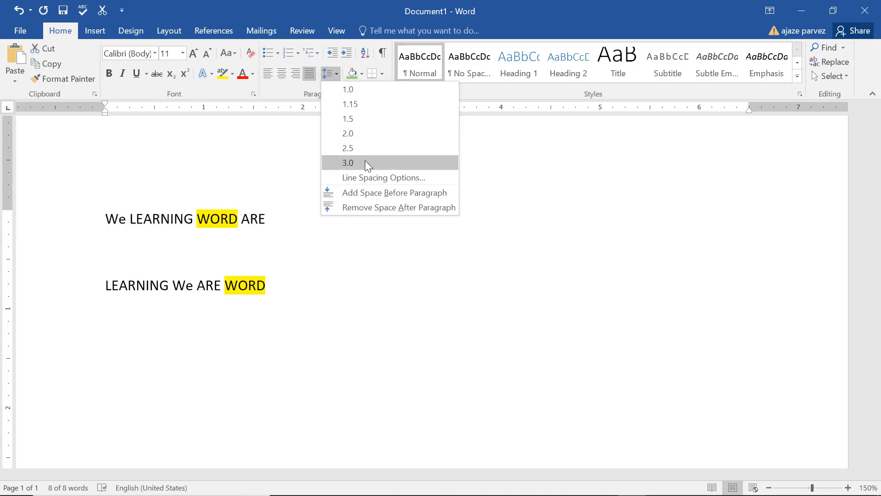
click(348, 163)
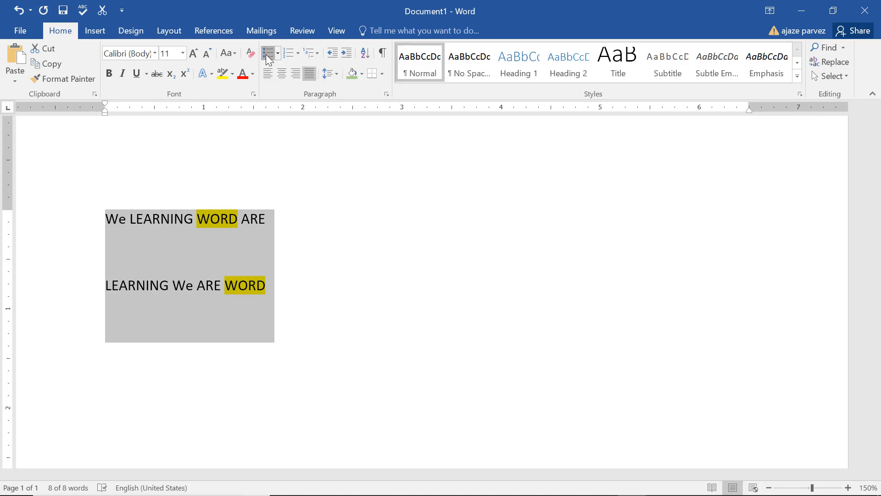
click(288, 53)
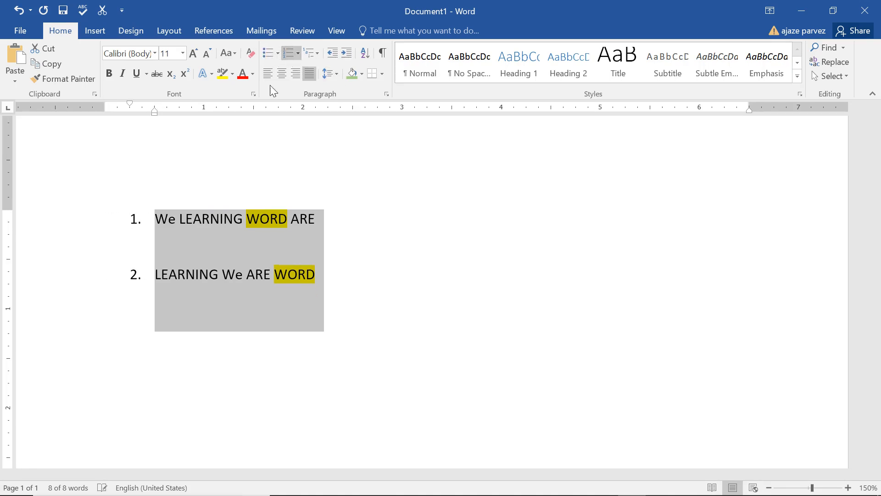
click(567, 61)
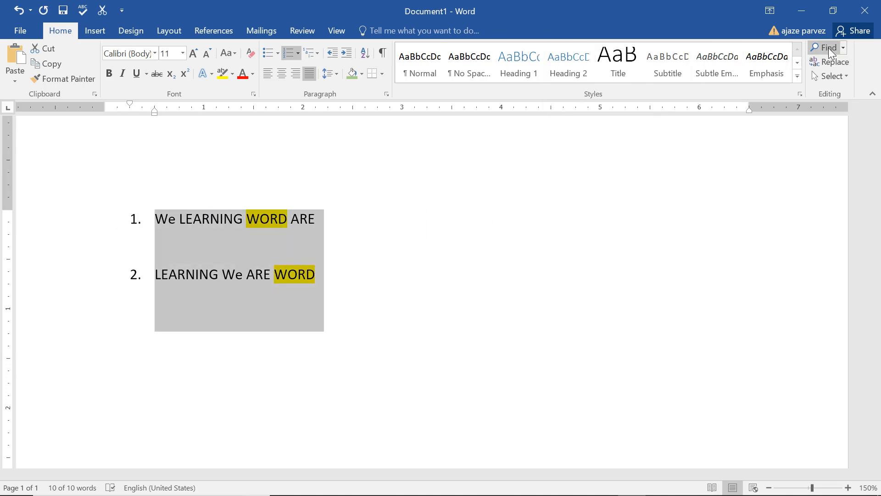
Search the document for 'are' in the Navigation pane, highlighting its 2 matches.
click(828, 47)
text(w)
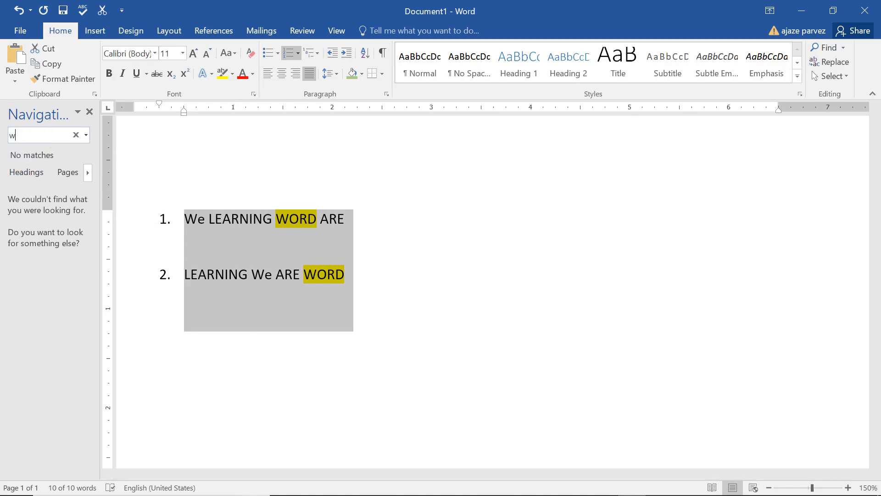
text(z)
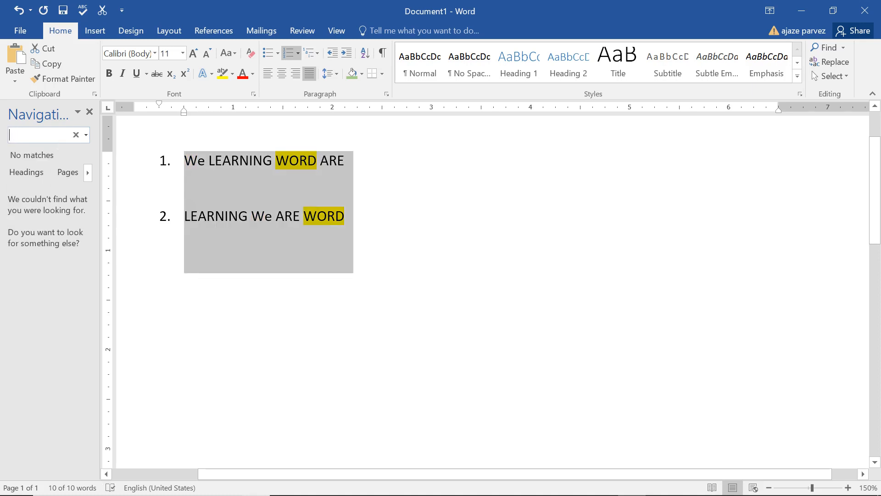
text(are)
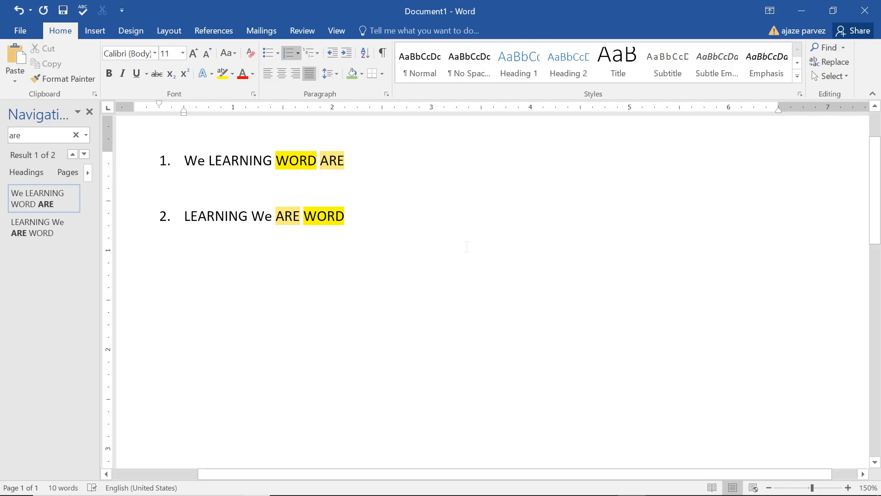
Replace 'are' with 'change' using Find whole words only; Replace All finds 0 matches.
click(833, 62)
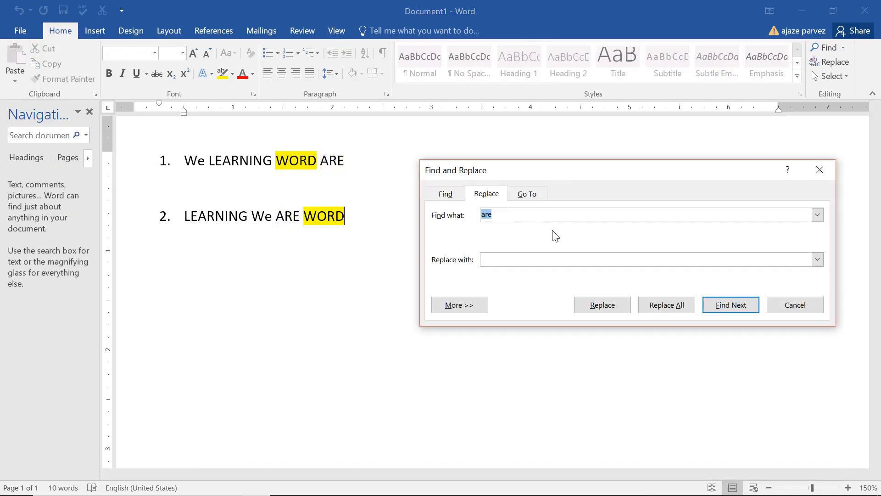
click(646, 259)
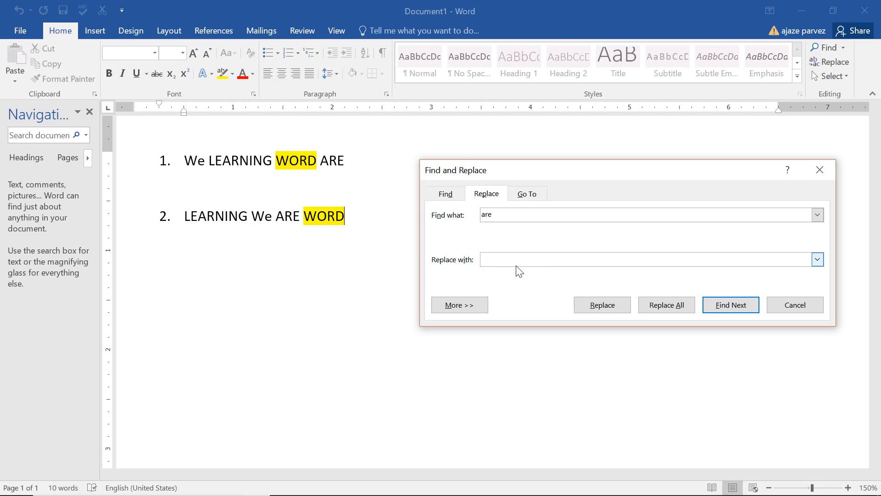
text(change)
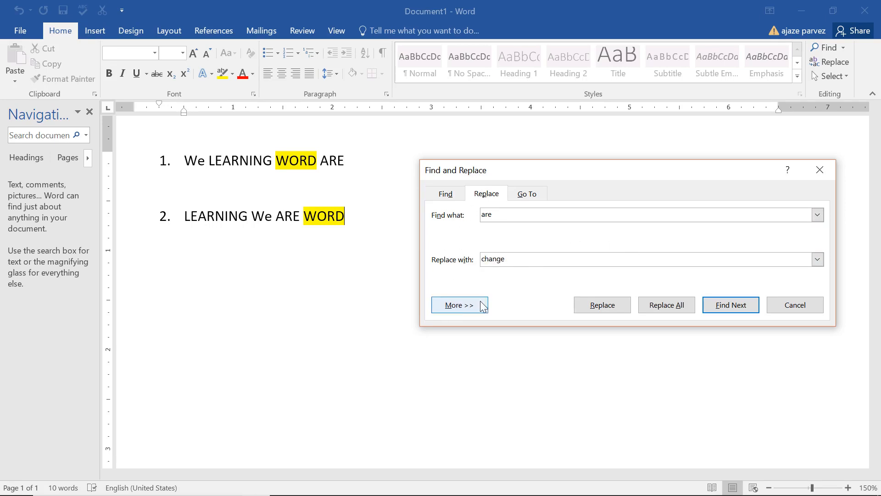
click(459, 305)
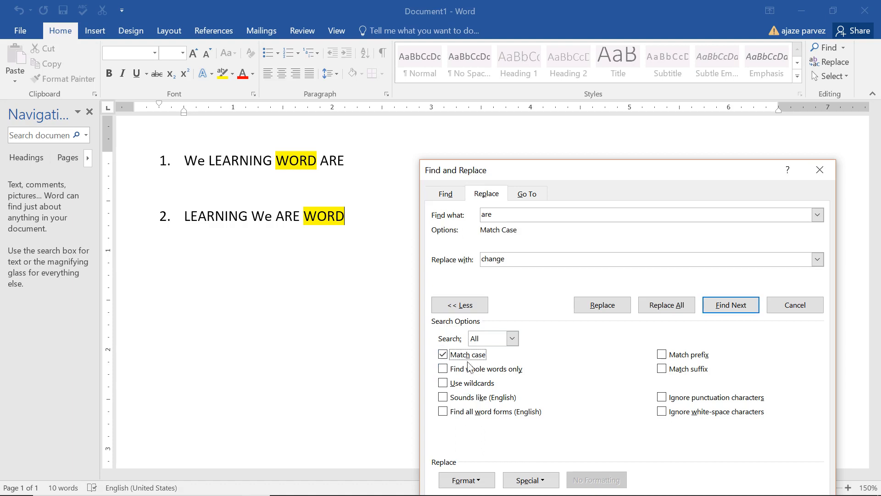
click(443, 369)
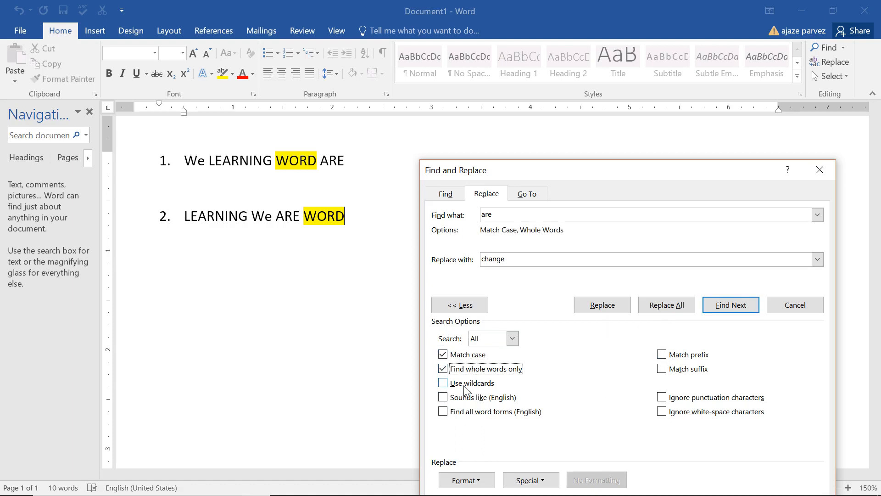
click(667, 304)
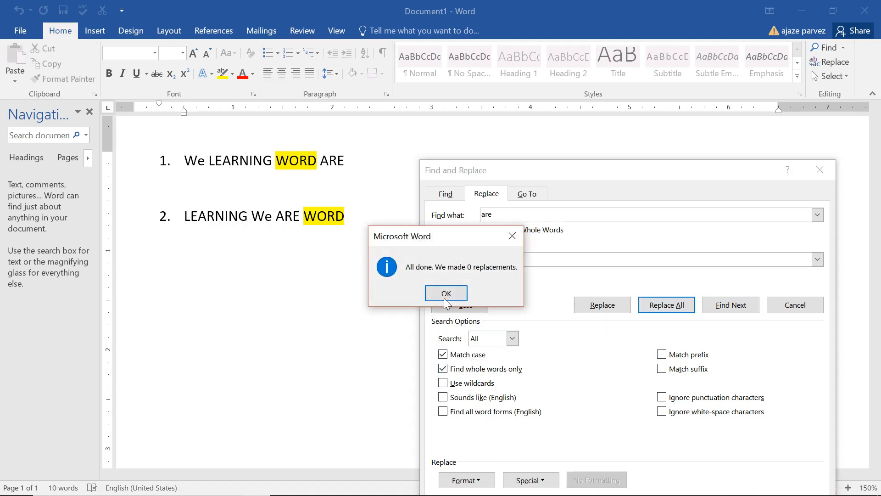
click(446, 293)
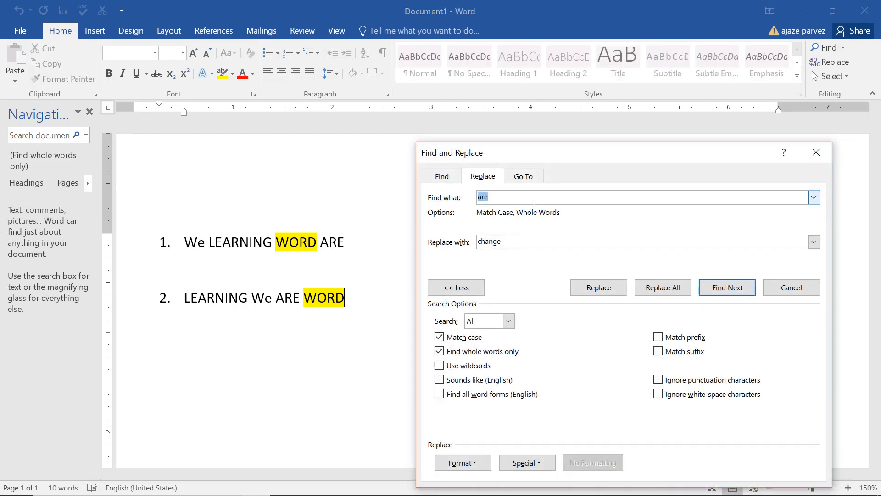
Uncheck Match case and Replace All so both ARE become CHANGE, then close the pane.
click(439, 337)
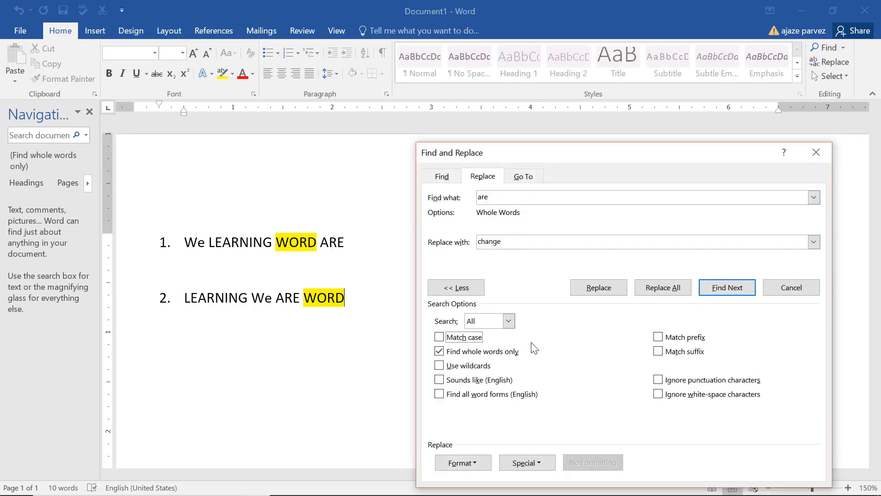
click(663, 287)
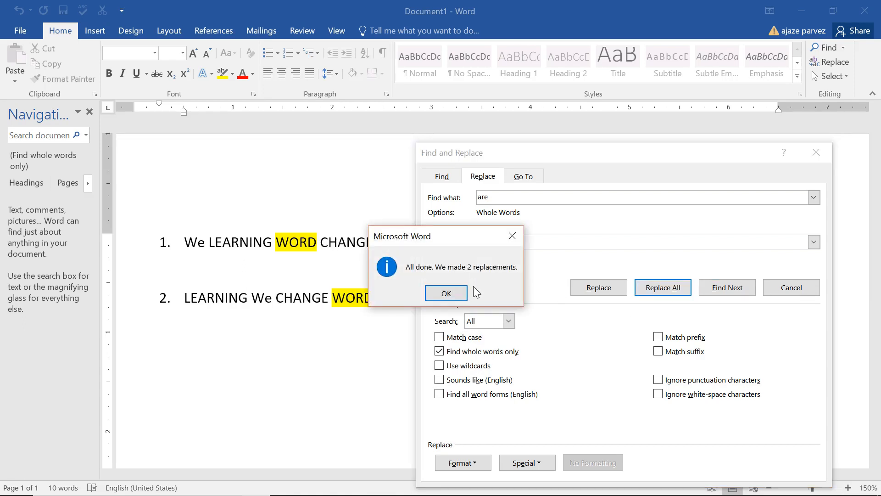
click(446, 293)
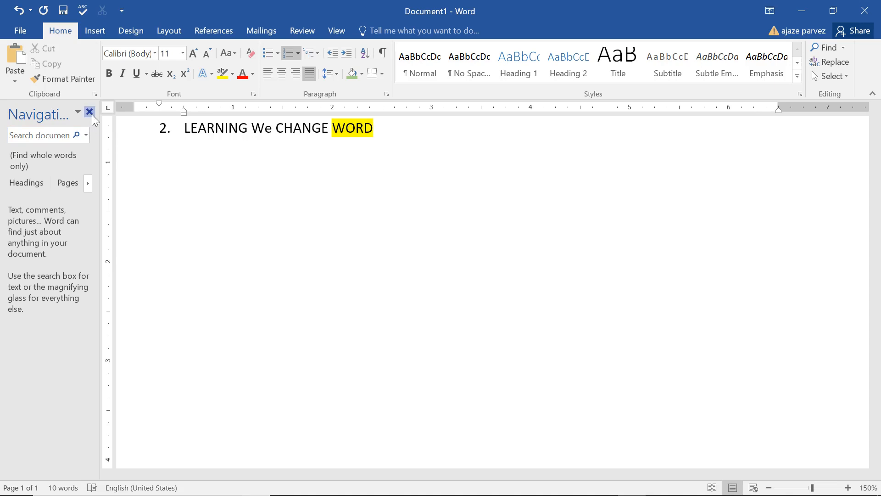
click(90, 112)
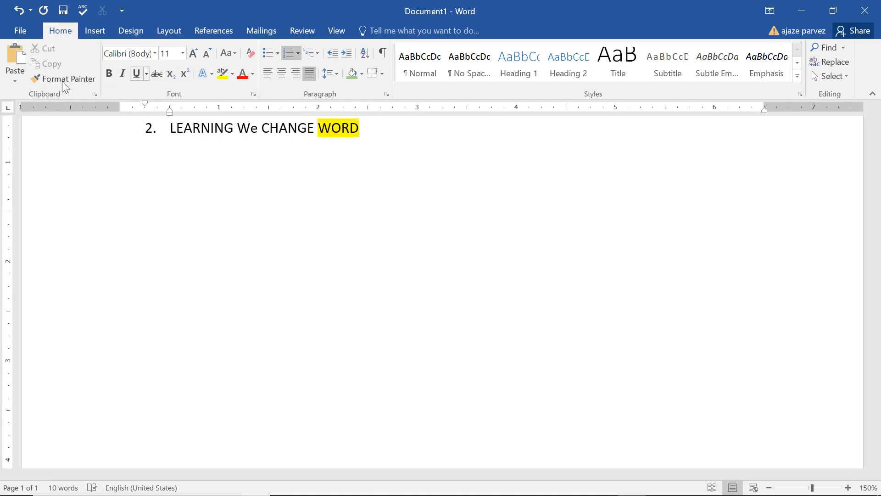